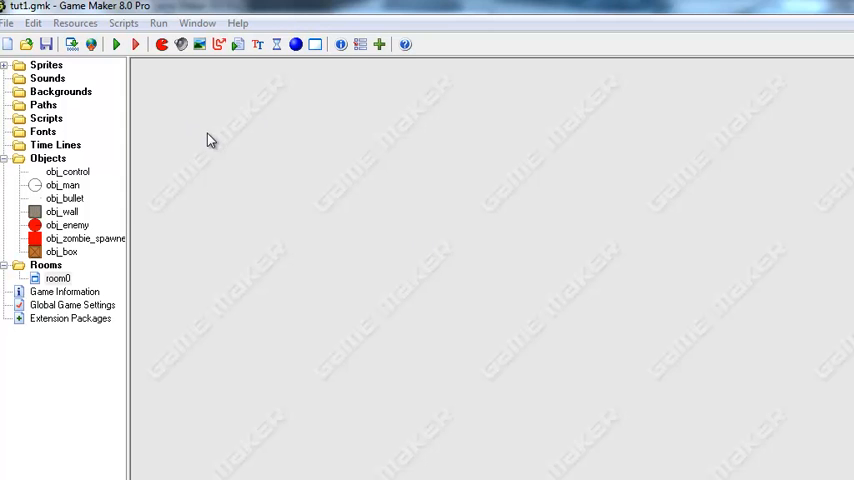
pyautogui.moveTo(213, 131)
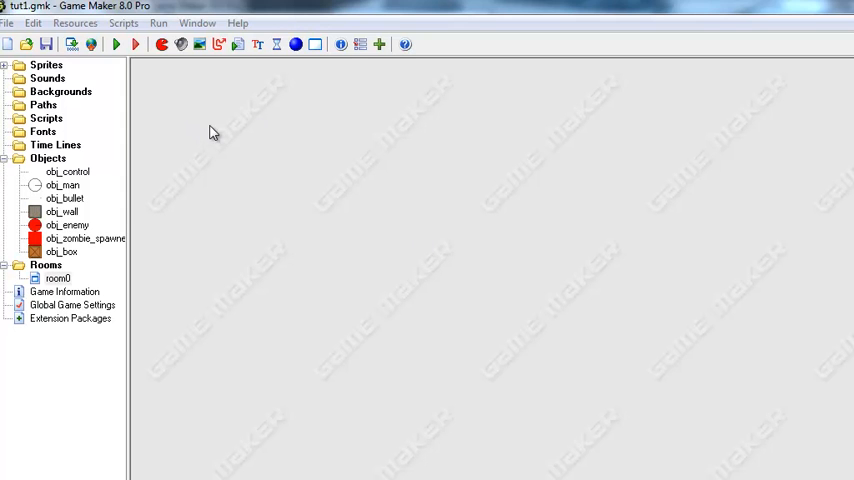
pyautogui.moveTo(131, 102)
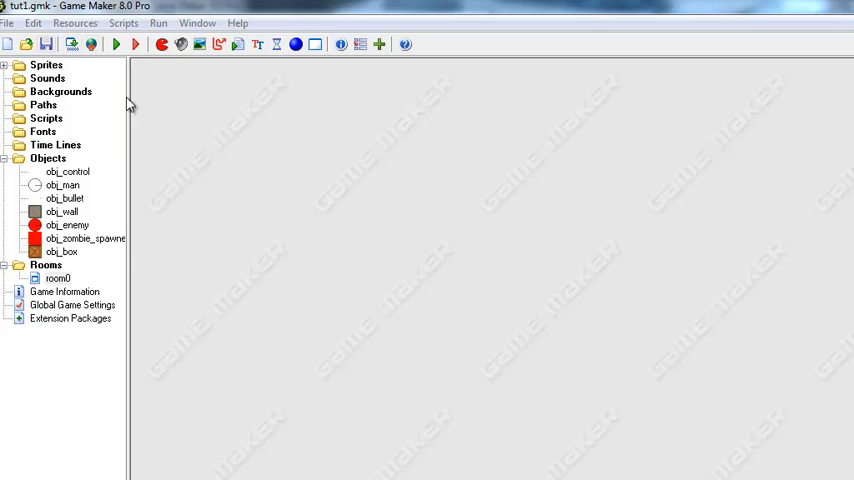
pyautogui.moveTo(162, 145)
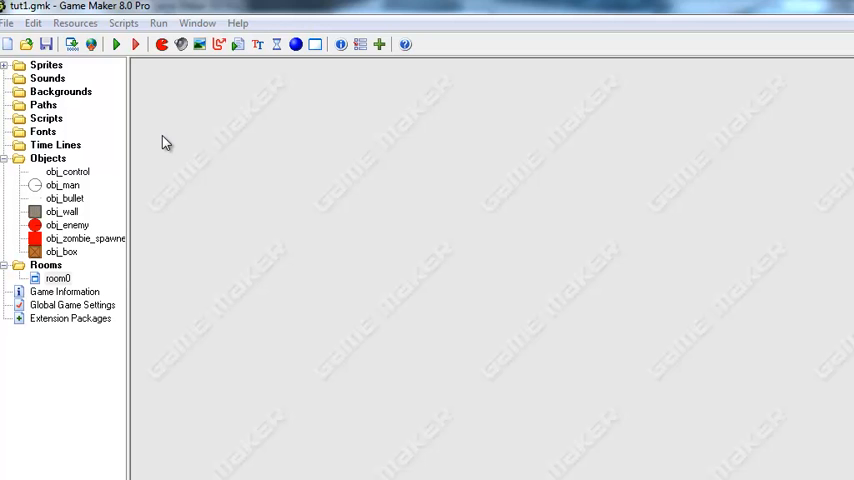
# Step: Look at obj_box, then reach obj_enemy's Step event Execute Code action for editing
pyautogui.doubleClick(63, 251)
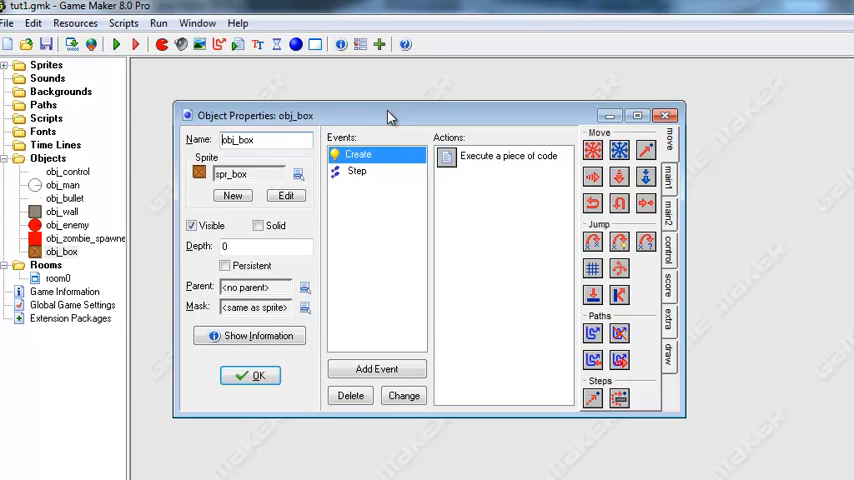
pyautogui.moveTo(204, 160)
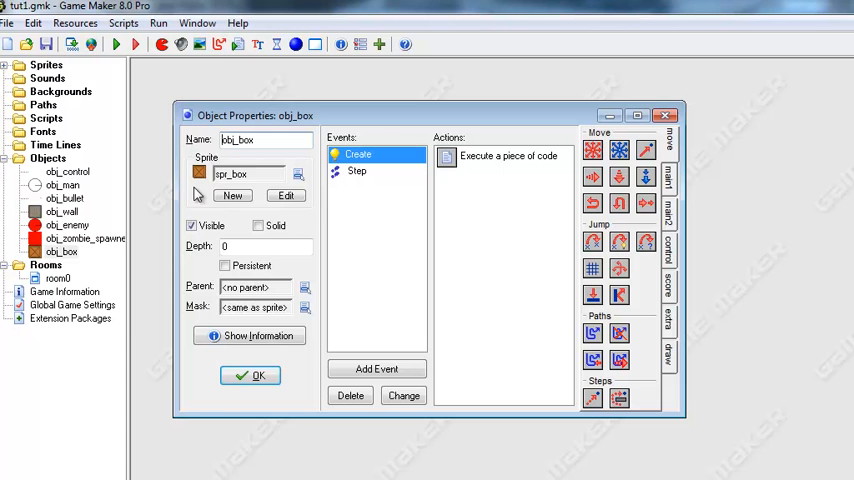
pyautogui.click(250, 375)
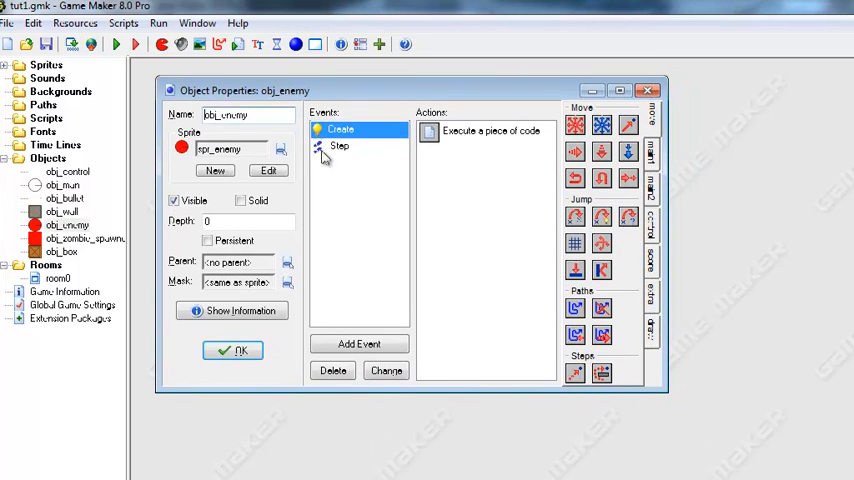
pyautogui.click(339, 146)
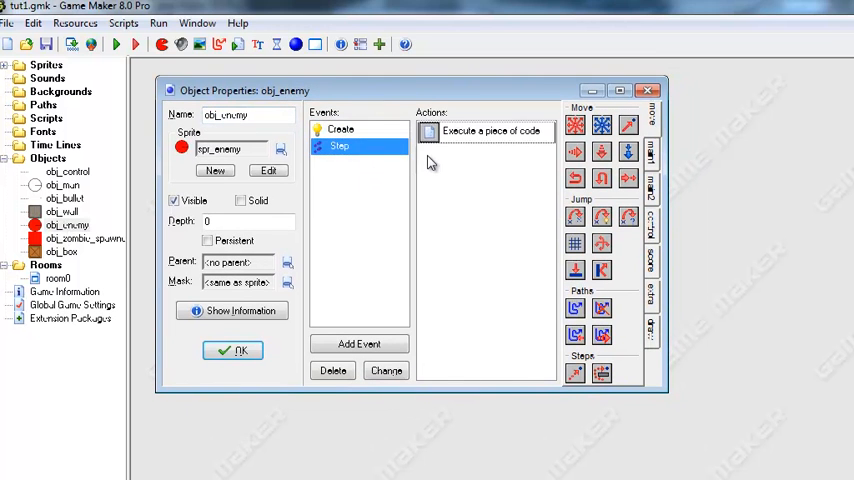
pyautogui.doubleClick(485, 131)
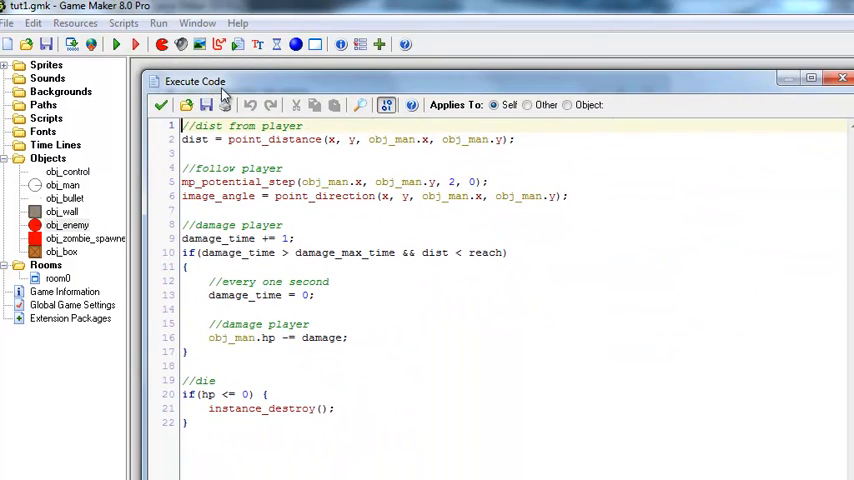
pyautogui.moveTo(297, 105)
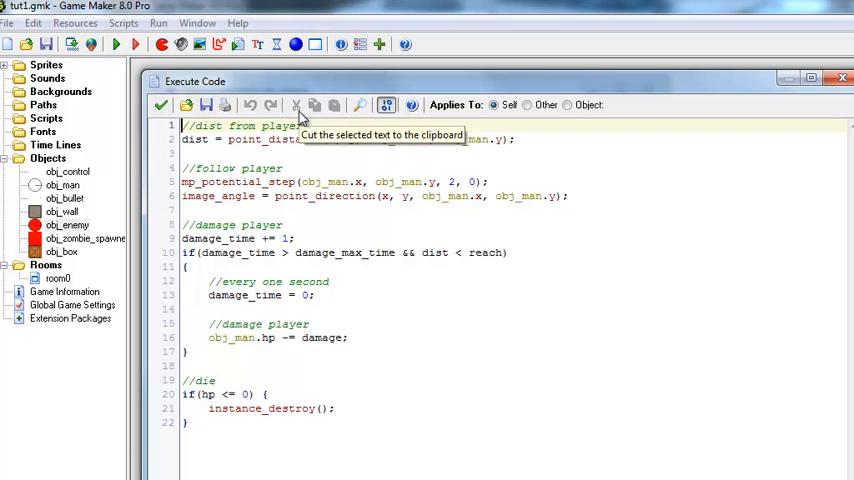
pyautogui.moveTo(135, 143)
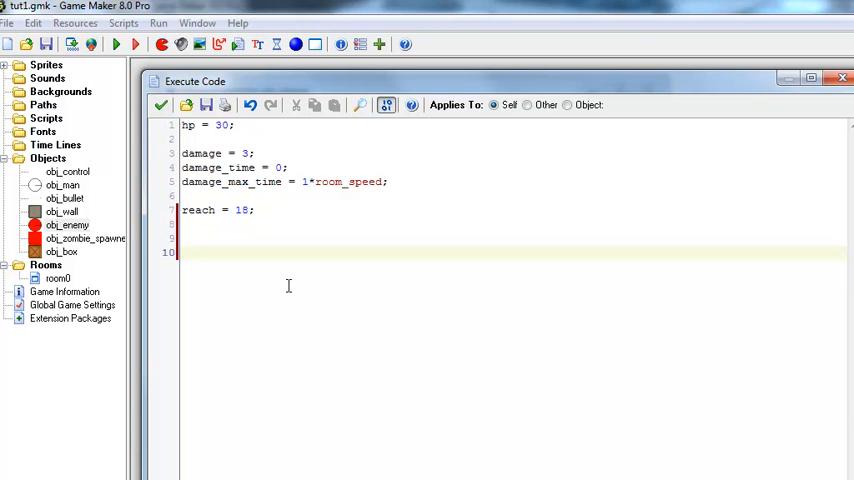
# Step: Add the line path = path_add(); to the enemy's code
pyautogui.write('path =')
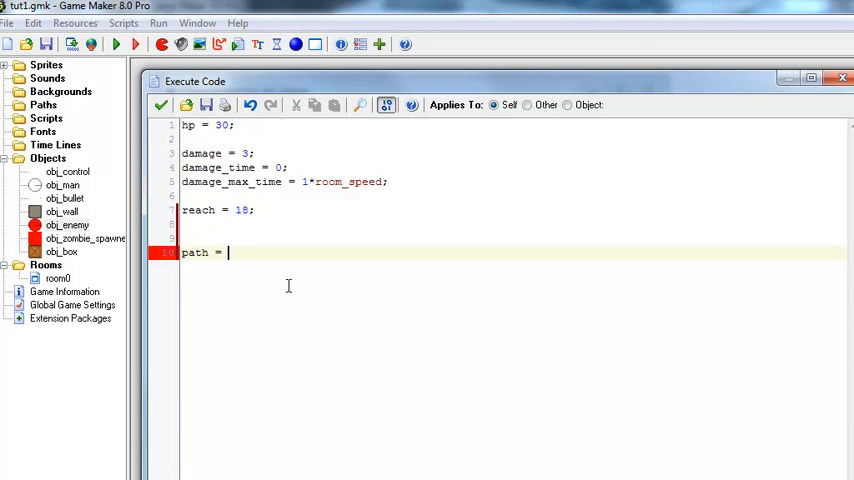
pyautogui.write('path')
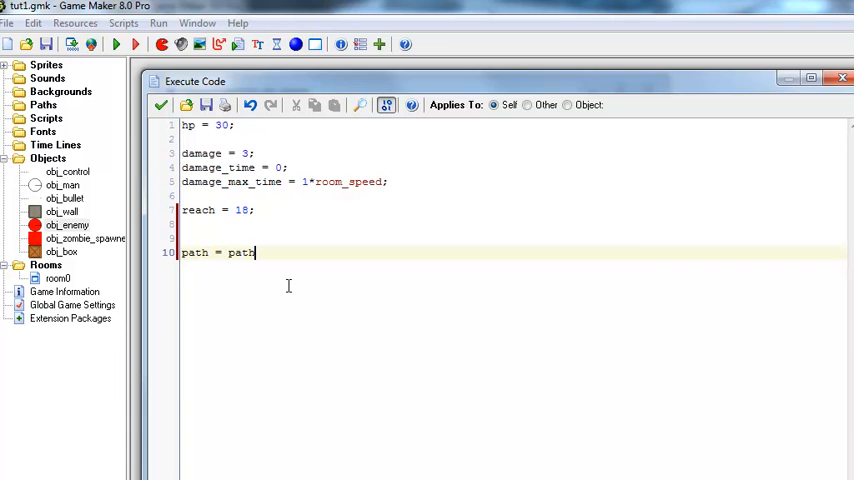
pyautogui.write('_add')
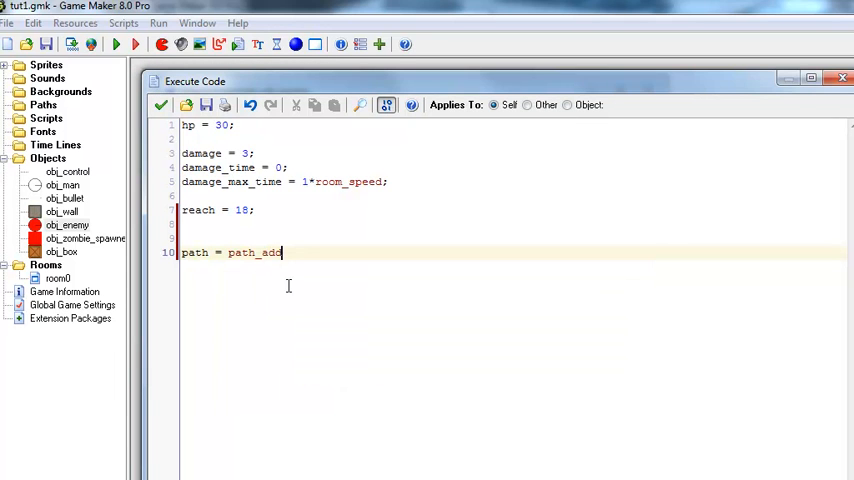
pyautogui.write('();')
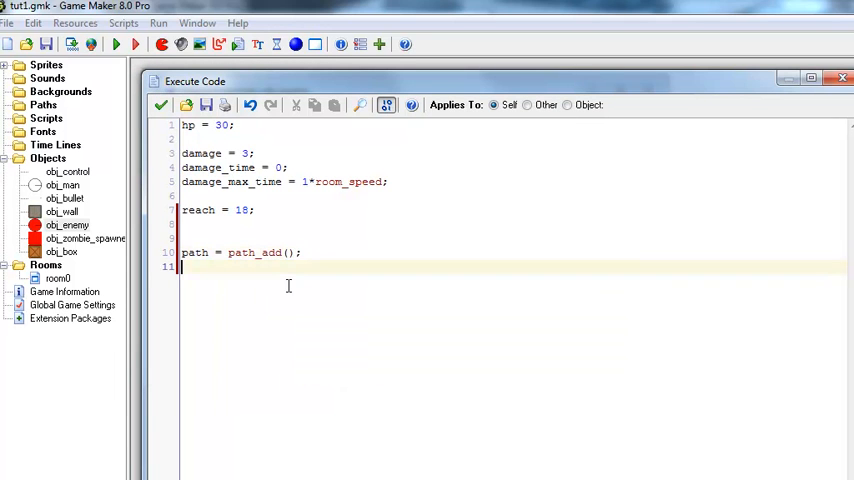
# Step: Begin the line grid = mp_grid_create( with its opening parenthesis
pyautogui.write('grid =')
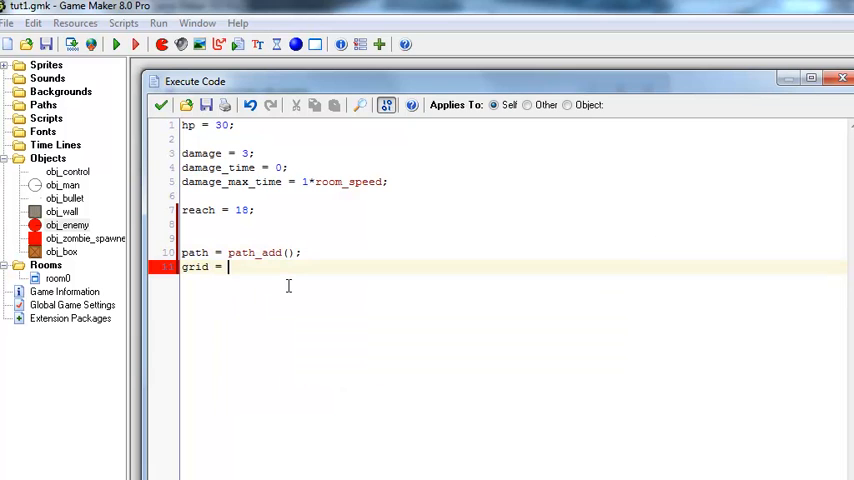
pyautogui.write('grid_')
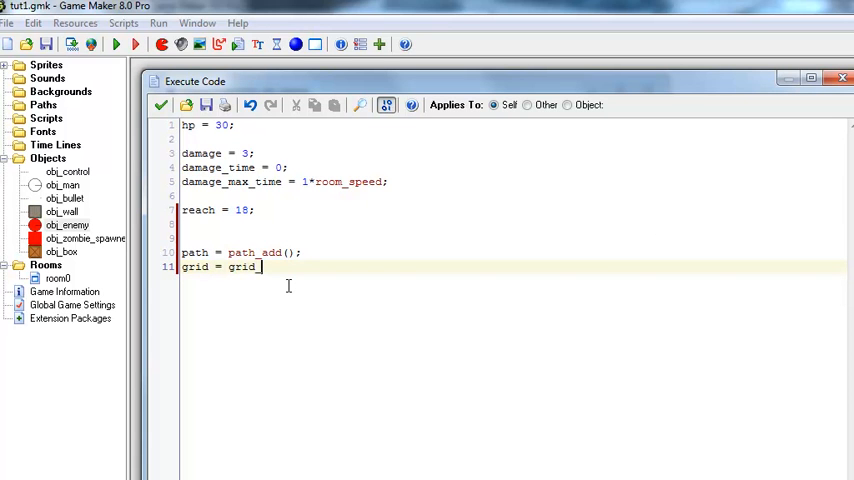
pyautogui.write('_')
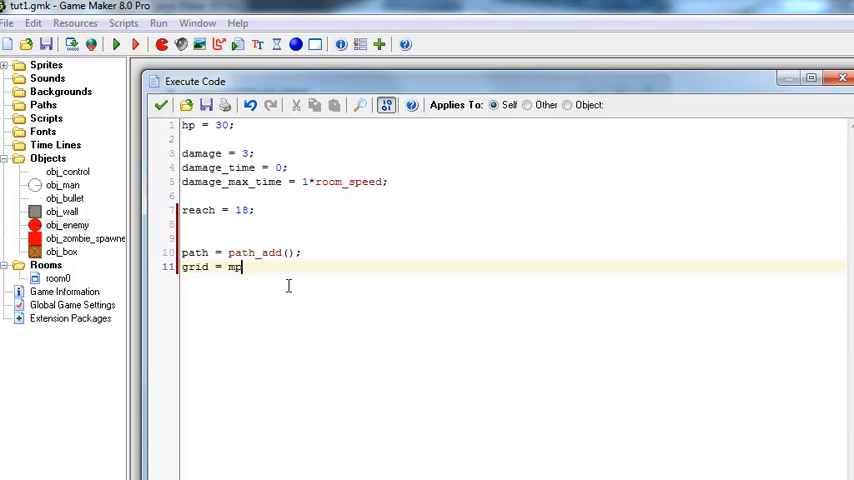
pyautogui.write('_grid_create(')
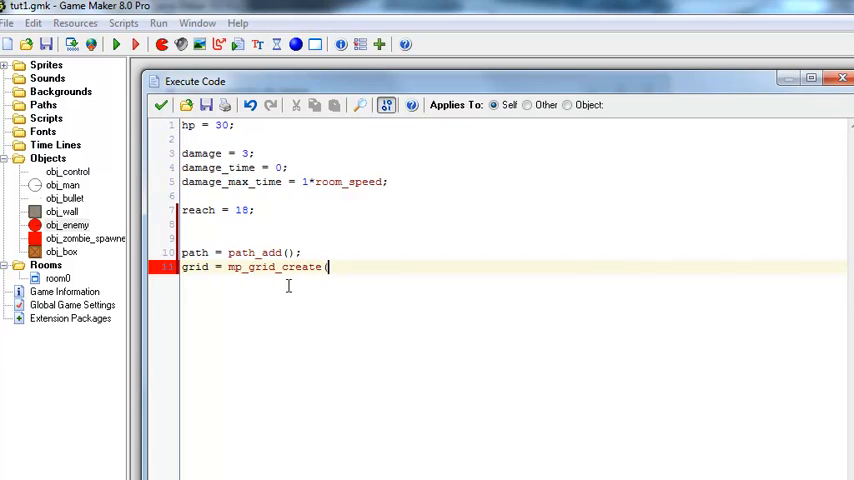
pyautogui.press('BackSpace')
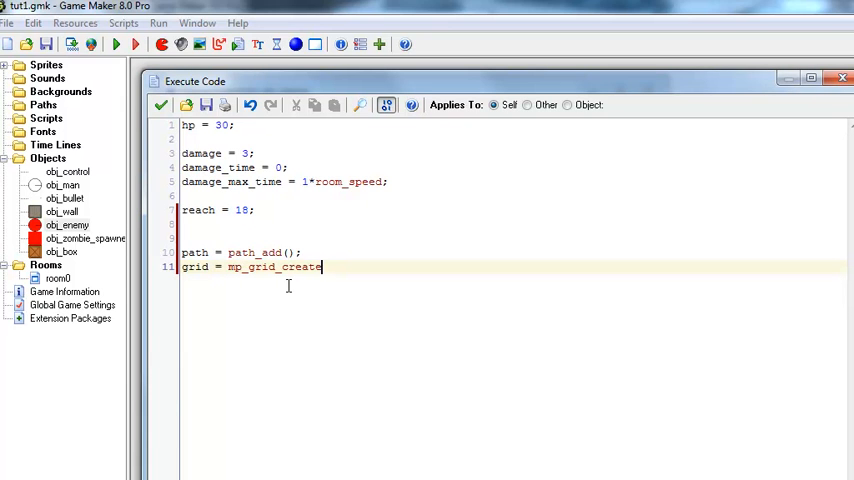
pyautogui.write('(,')
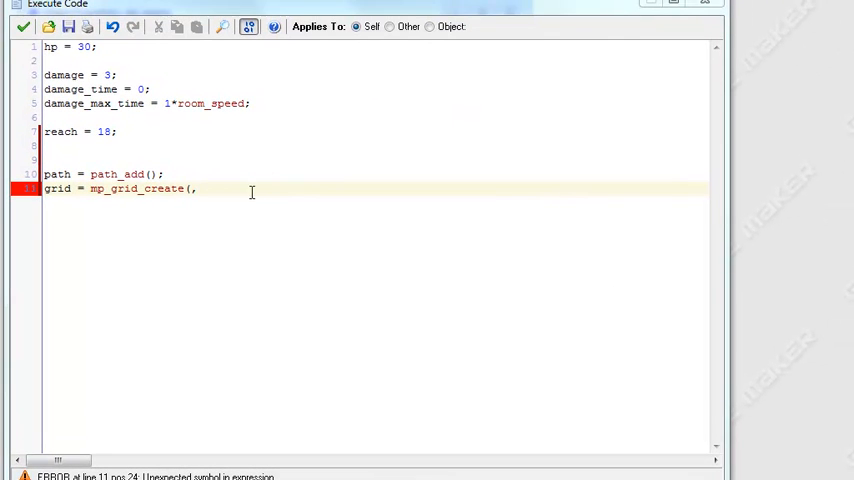
# Step: Make the call read mp_grid_create(0,0, and mark the grid line while explaining it
pyautogui.press('BackSpace')
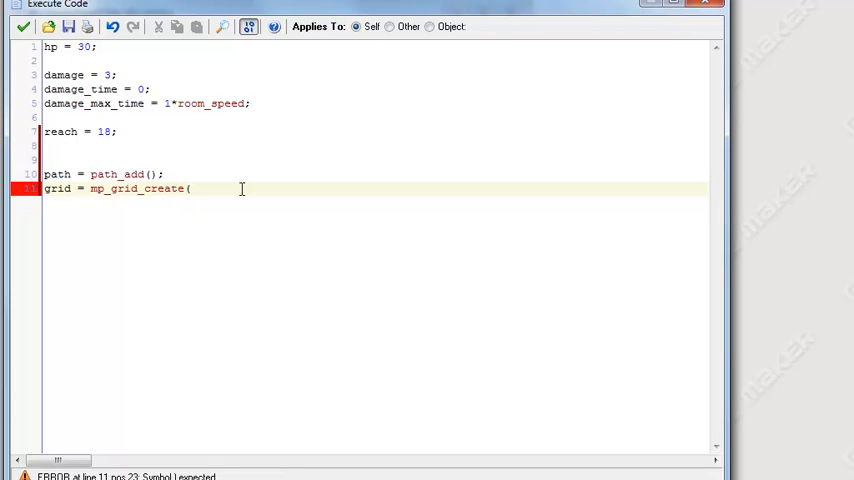
pyautogui.write('0,')
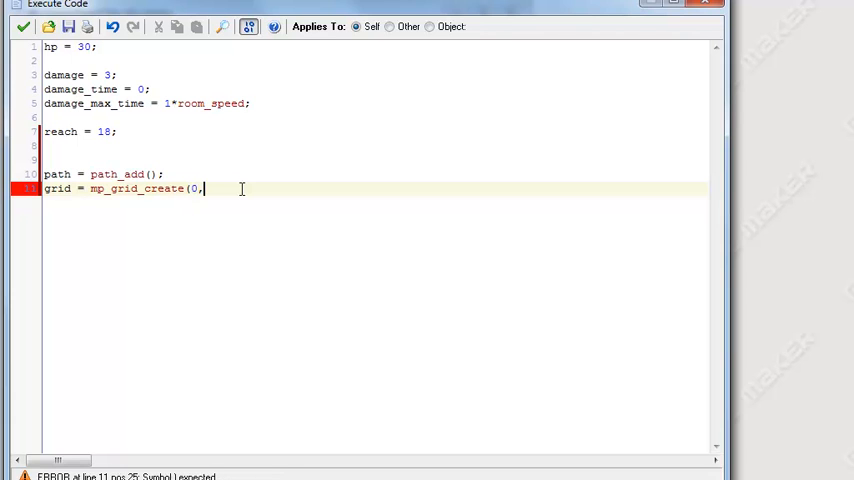
pyautogui.write('0,')
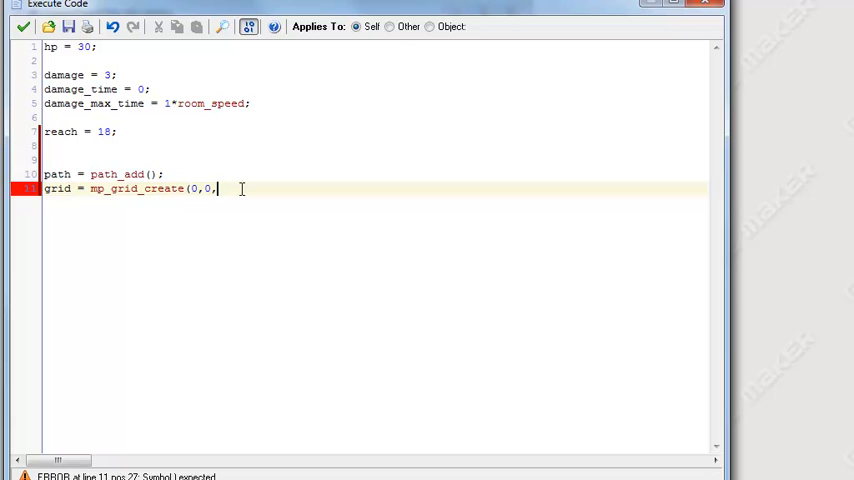
pyautogui.moveTo(673, 8)
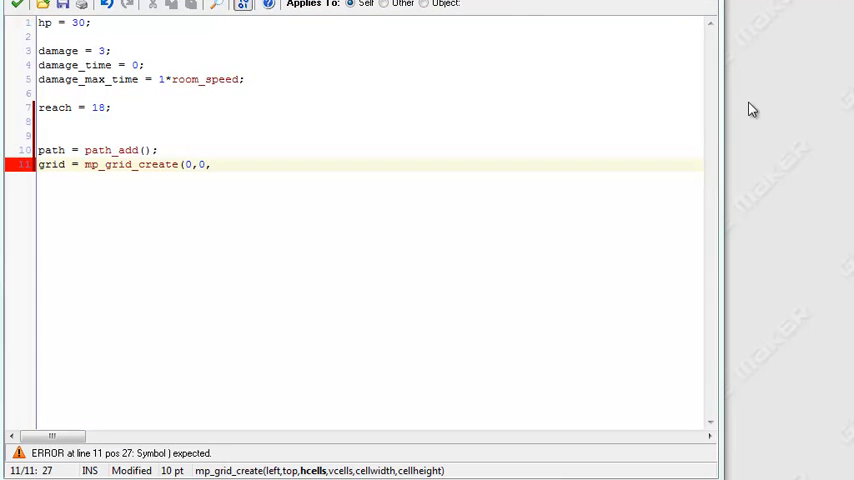
pyautogui.click(210, 164)
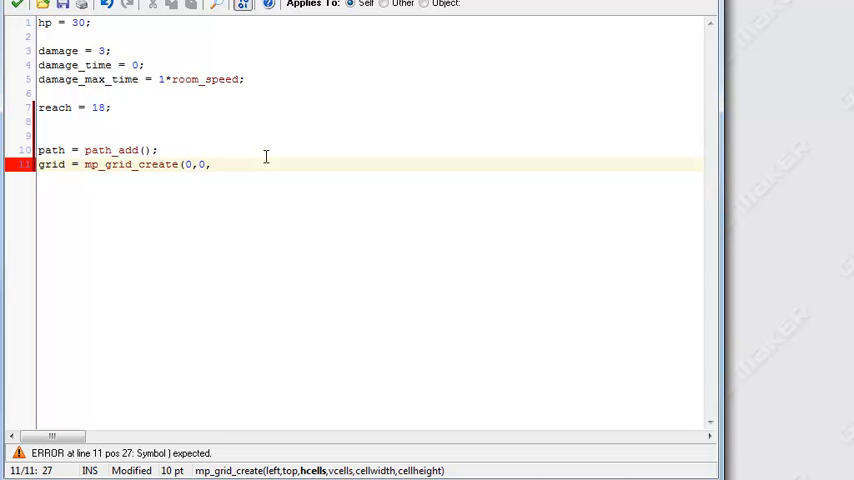
pyautogui.tripleClick(120, 164)
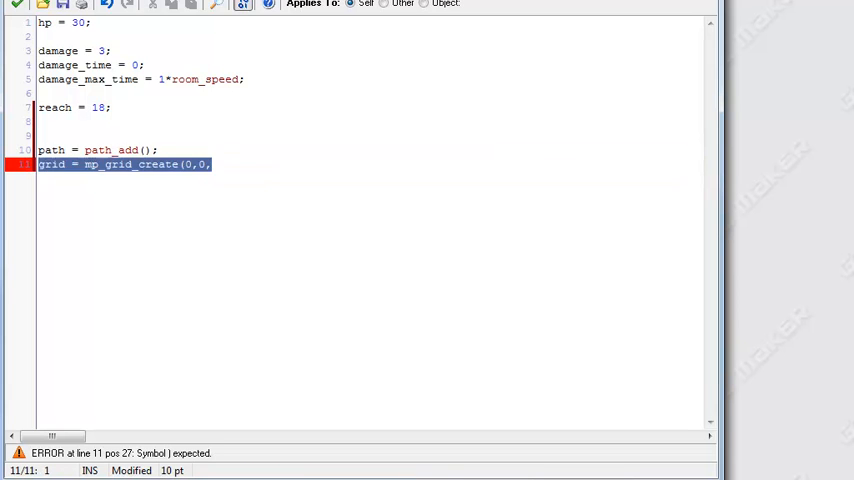
pyautogui.click(270, 164)
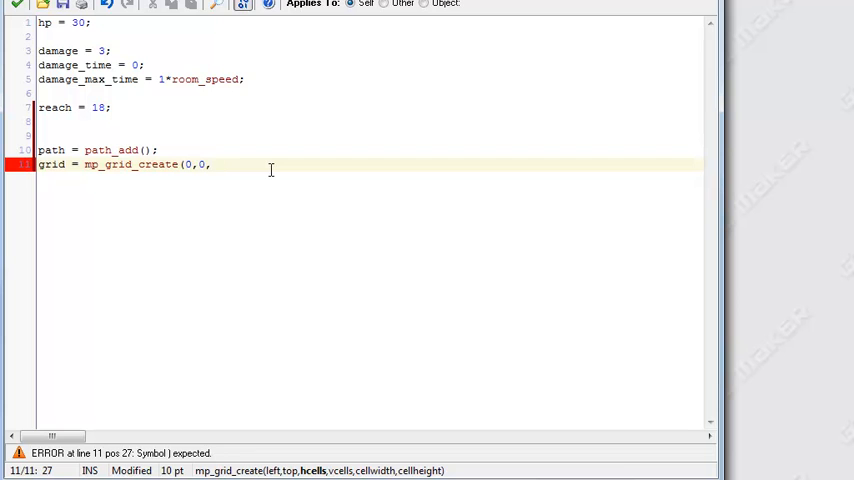
# Step: Insert grid_size = 32; on a new line above the grid creation
pyautogui.write('r')
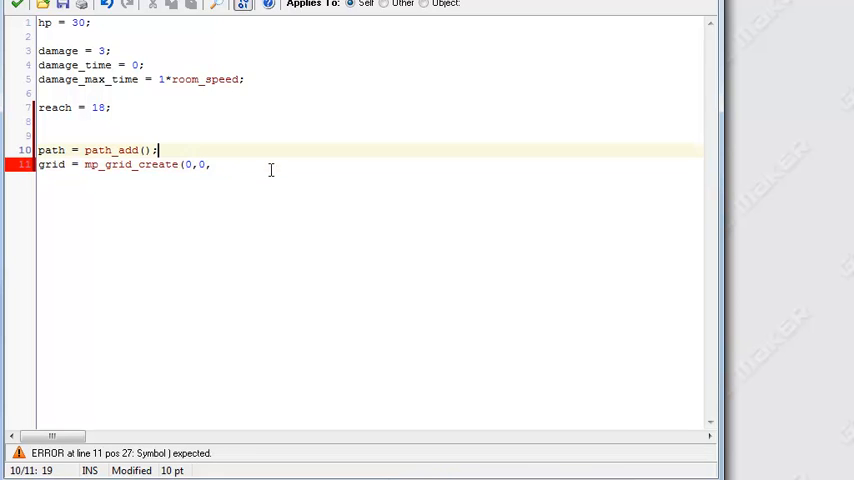
pyautogui.press('Enter')
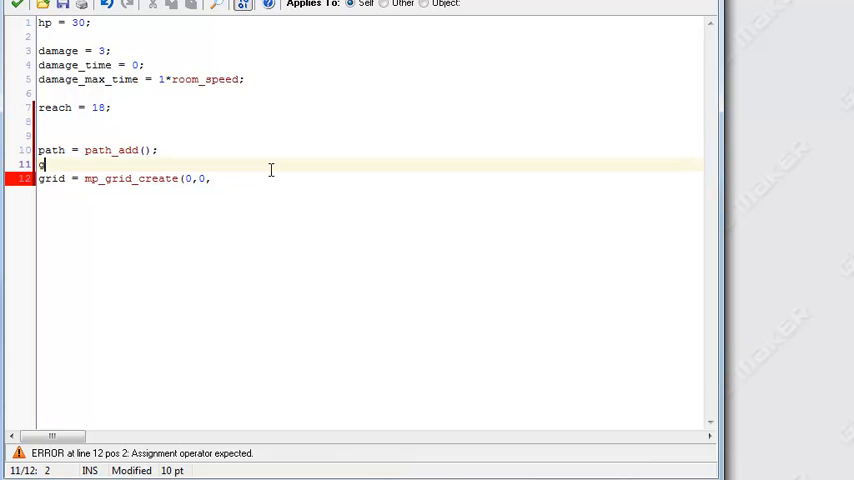
pyautogui.write('rid_size')
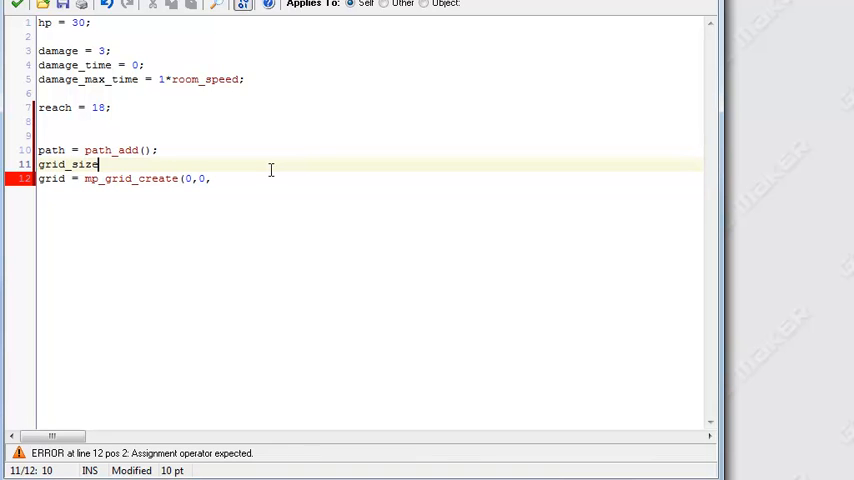
pyautogui.write('= 32;')
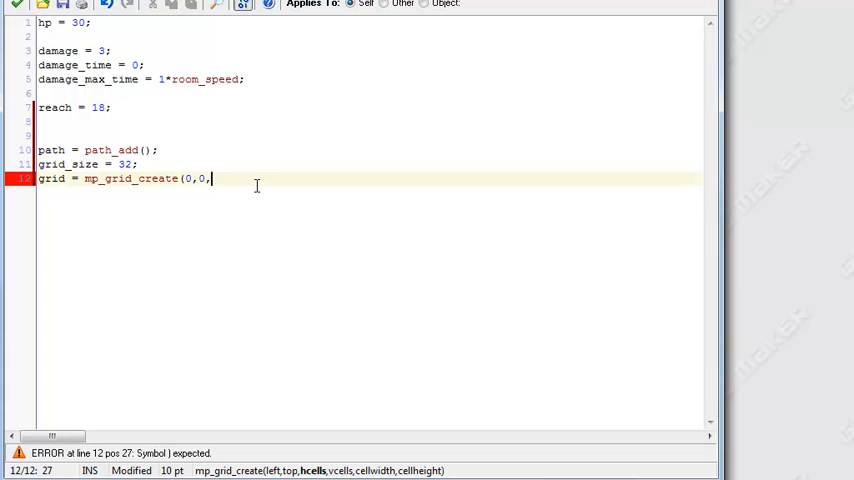
# Step: Finish mp_grid_create with room_width/grid_size, room_height/grid_size, grid_size, grid_size);
pyautogui.write('room_')
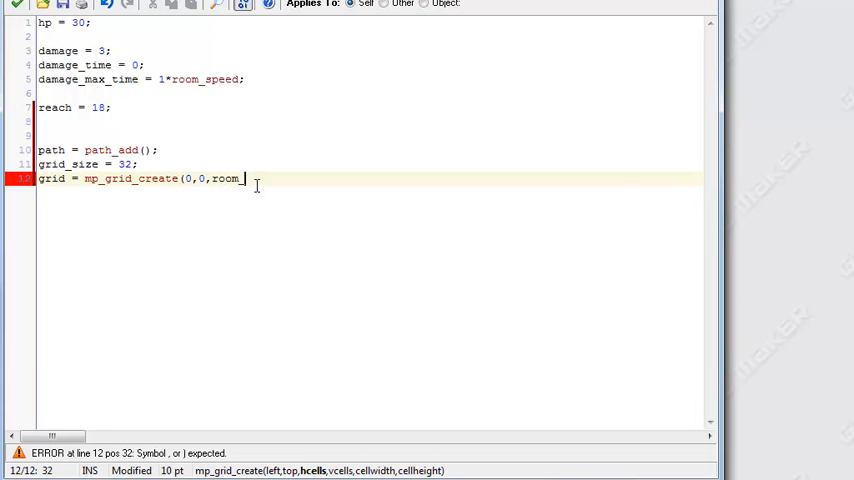
pyautogui.write('width/')
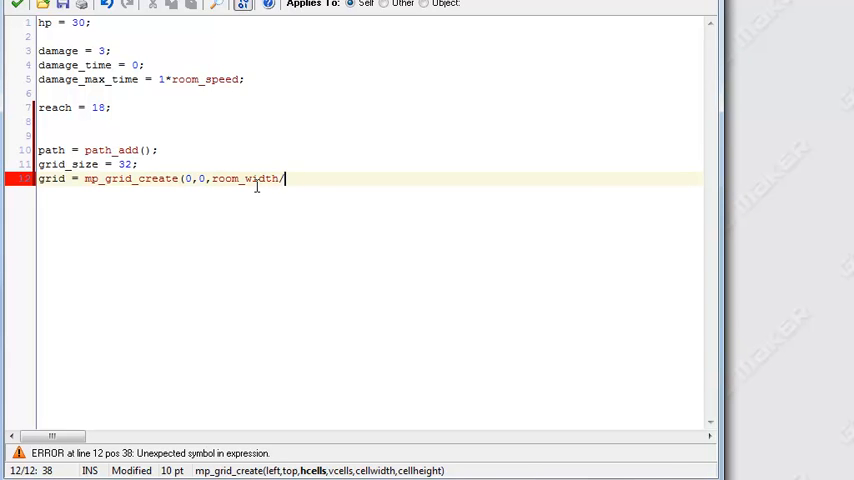
pyautogui.write('grid_size')
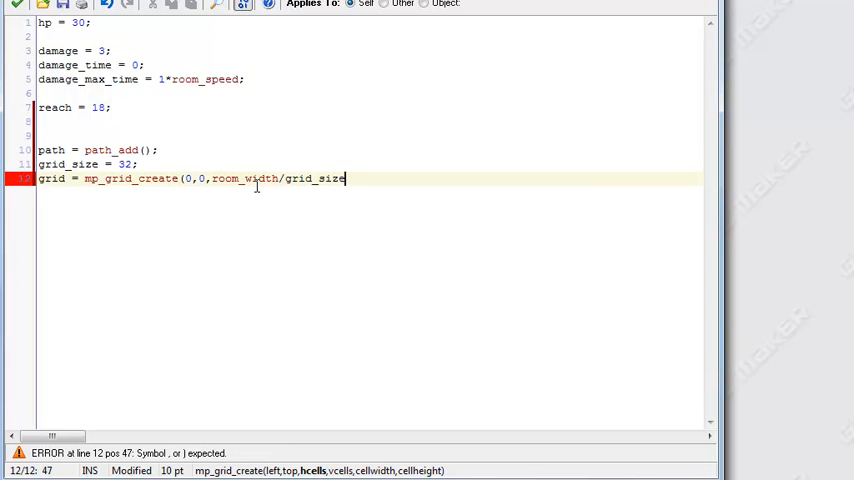
pyautogui.write(',')
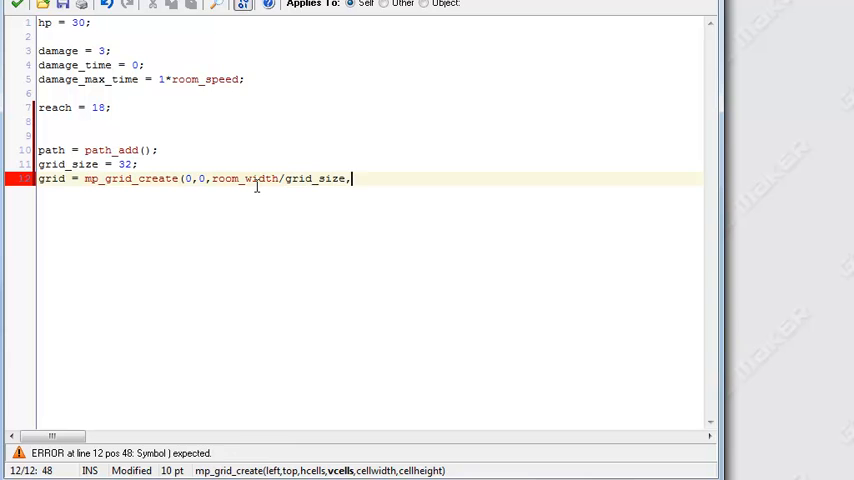
pyautogui.write('room_hei')
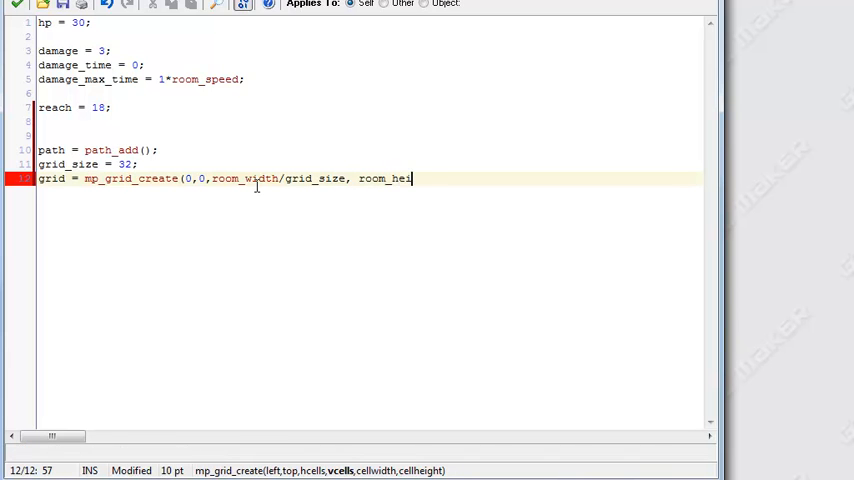
pyautogui.write('ght/grid')
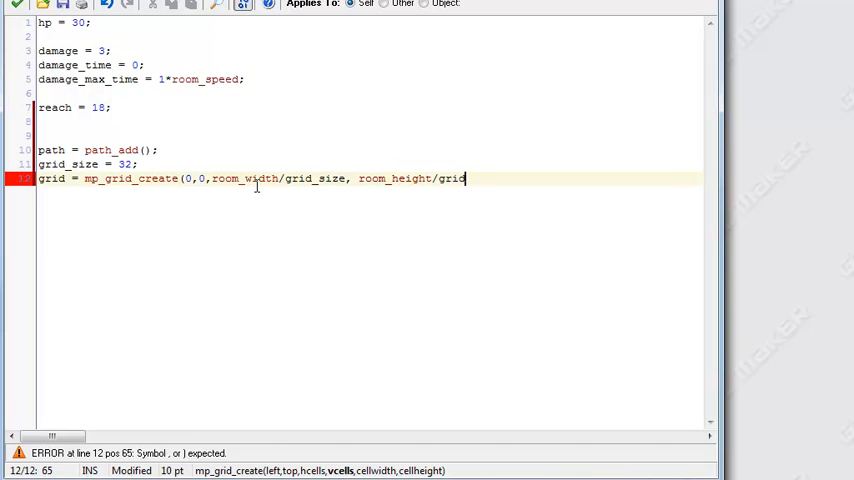
pyautogui.write('size')
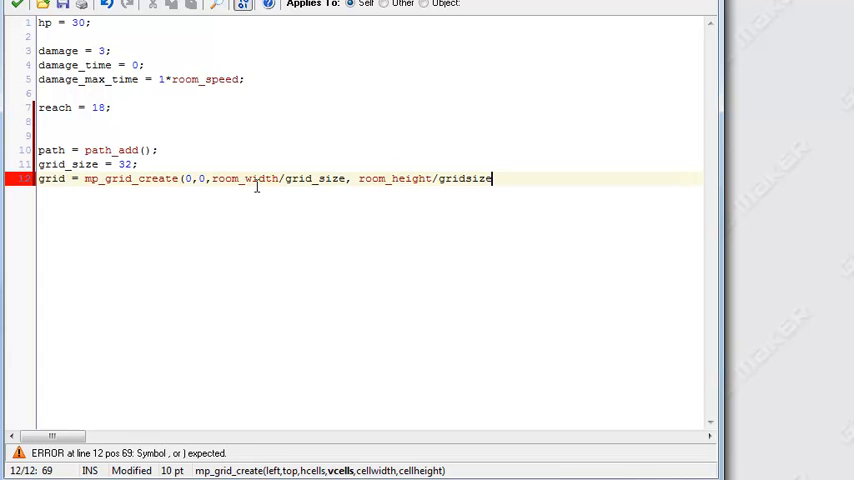
pyautogui.write(',')
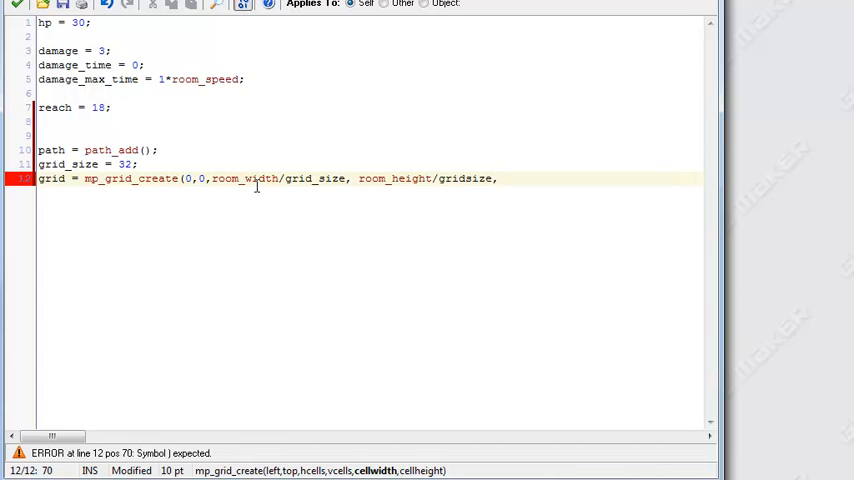
pyautogui.write('grid')
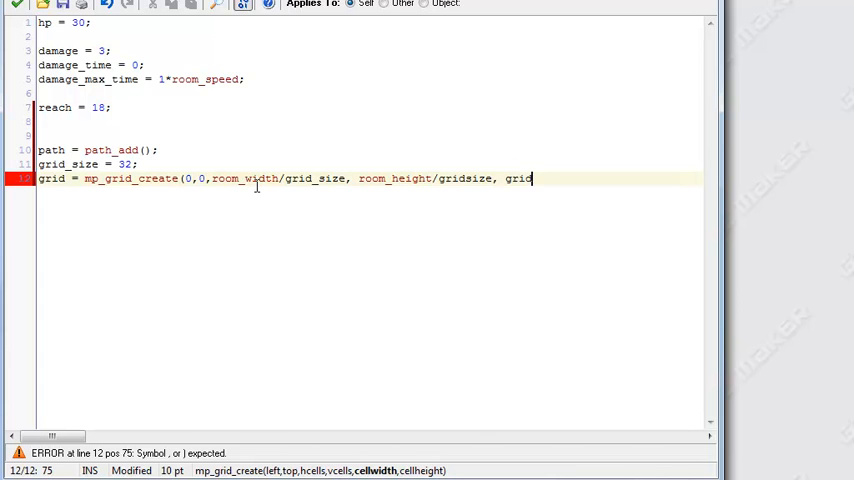
pyautogui.write('_size,')
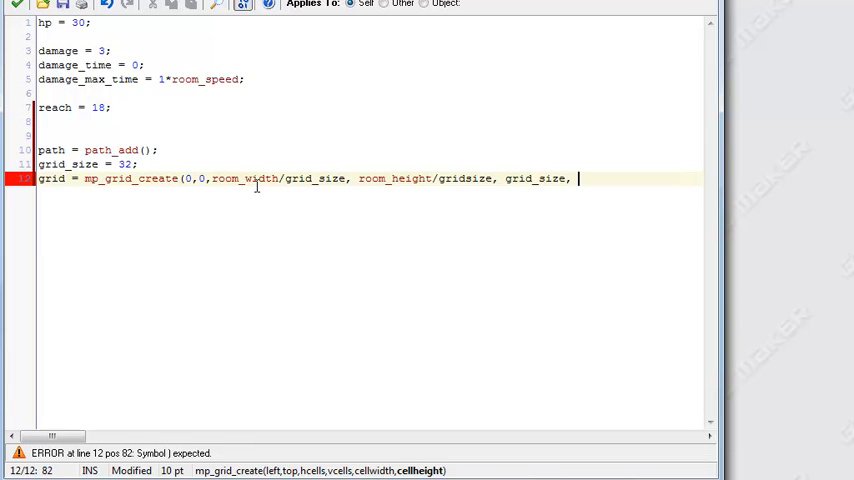
pyautogui.write('grid')
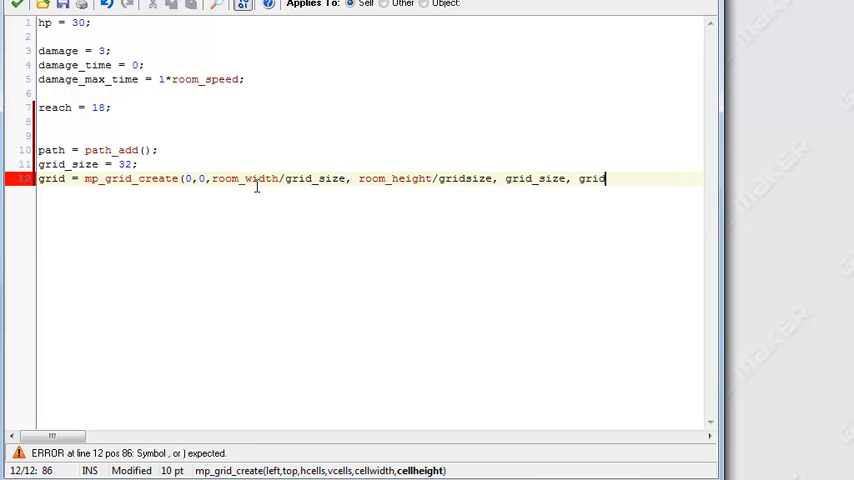
pyautogui.write('_size)')
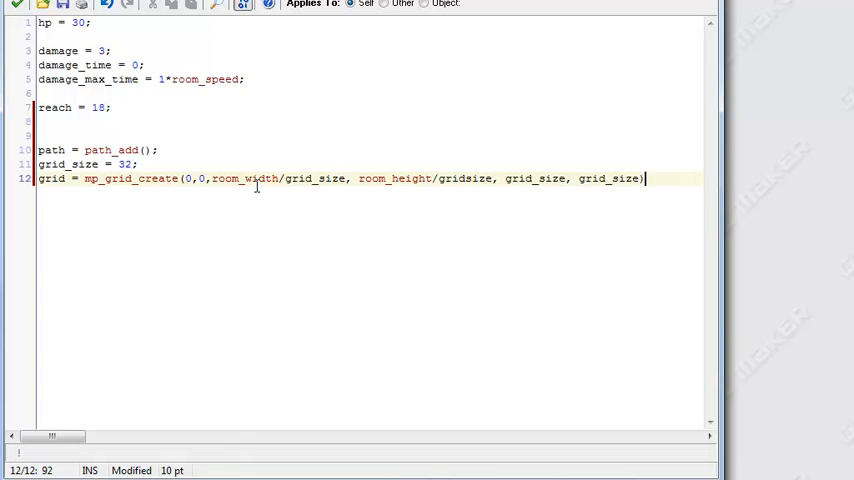
pyautogui.write(';')
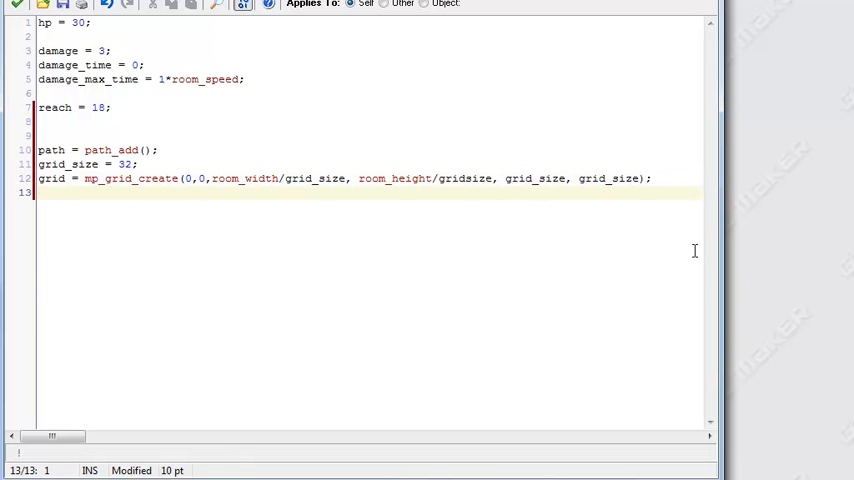
# Step: Declare next_point = and max_points = 0; in the Create code
pyautogui.write('pe')
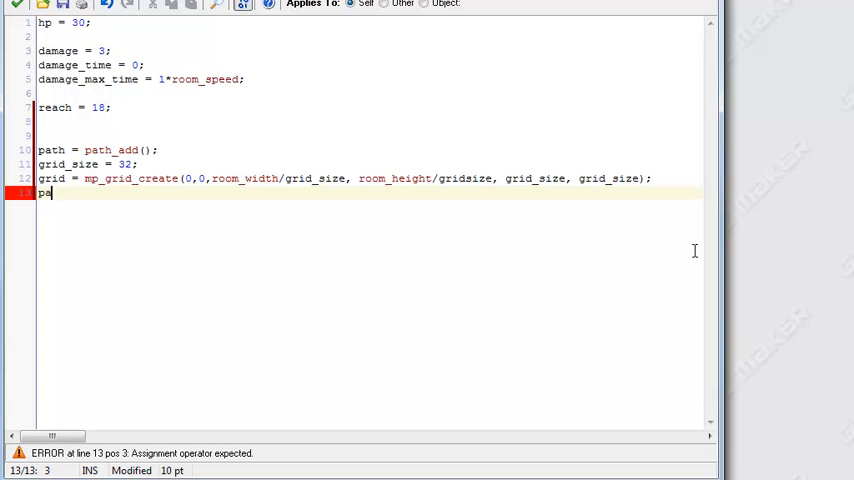
pyautogui.press('BackSpace')
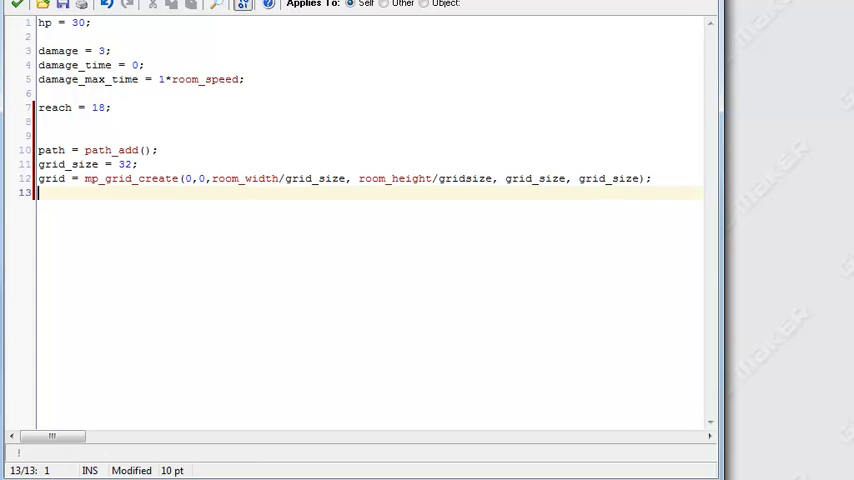
pyautogui.moveTo(171, 229)
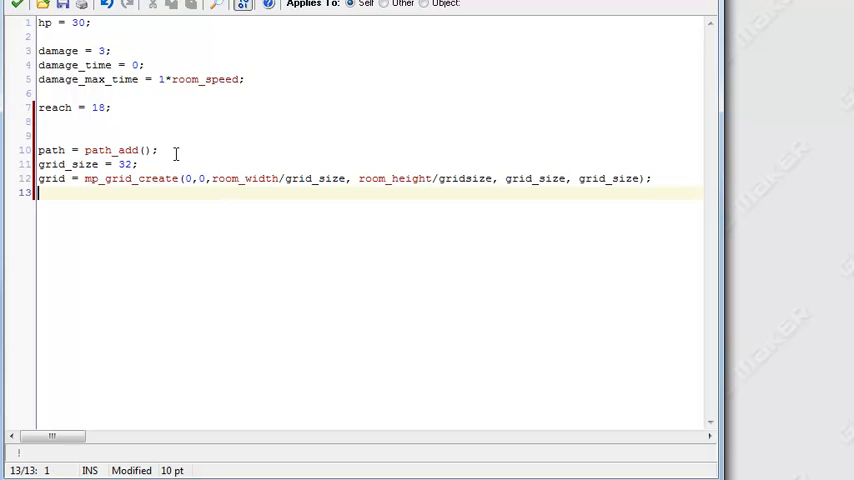
pyautogui.moveTo(148, 267)
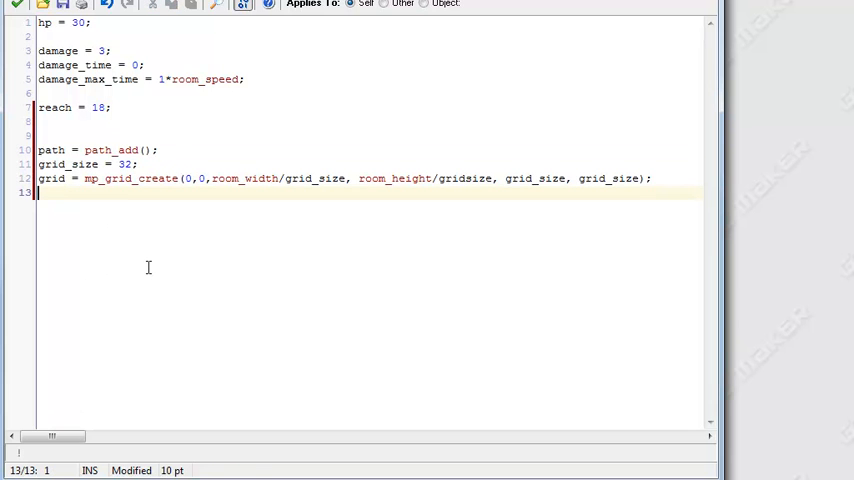
pyautogui.moveTo(209, 240)
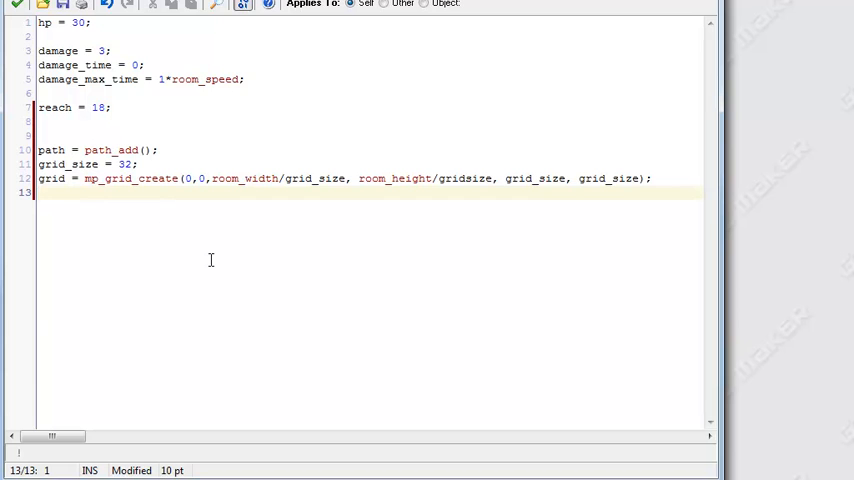
pyautogui.write('next')
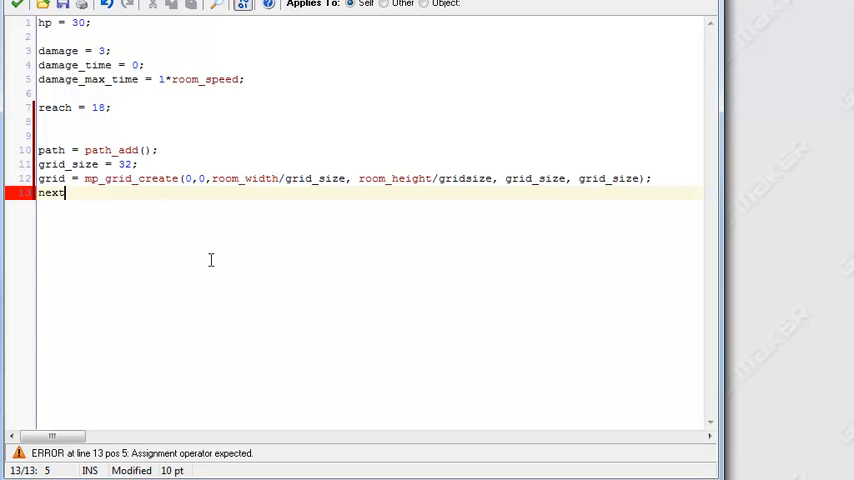
pyautogui.write('_poin')
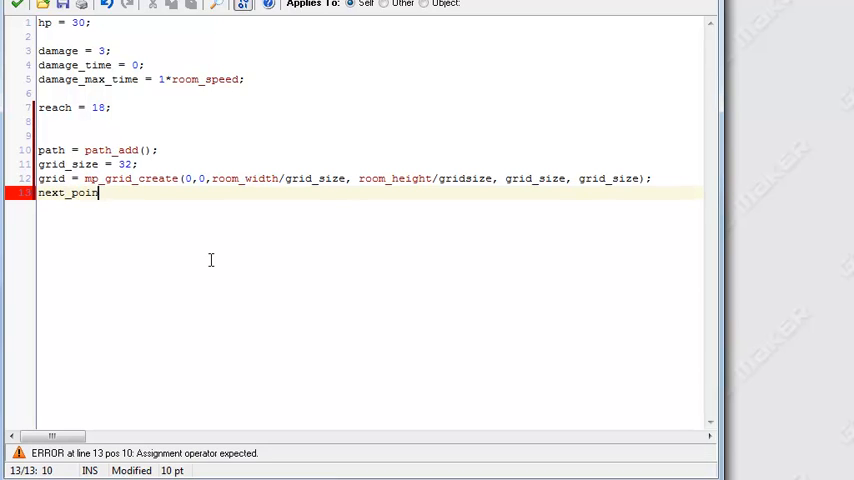
pyautogui.write('t = 0;')
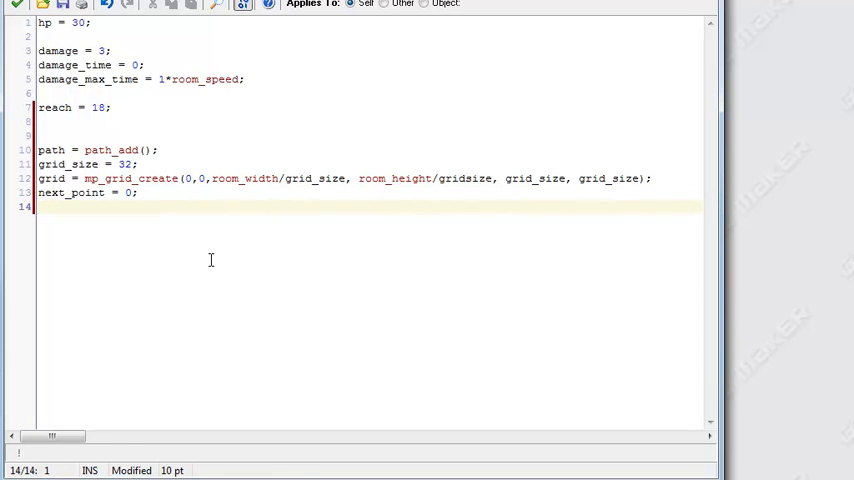
pyautogui.write('max_poir')
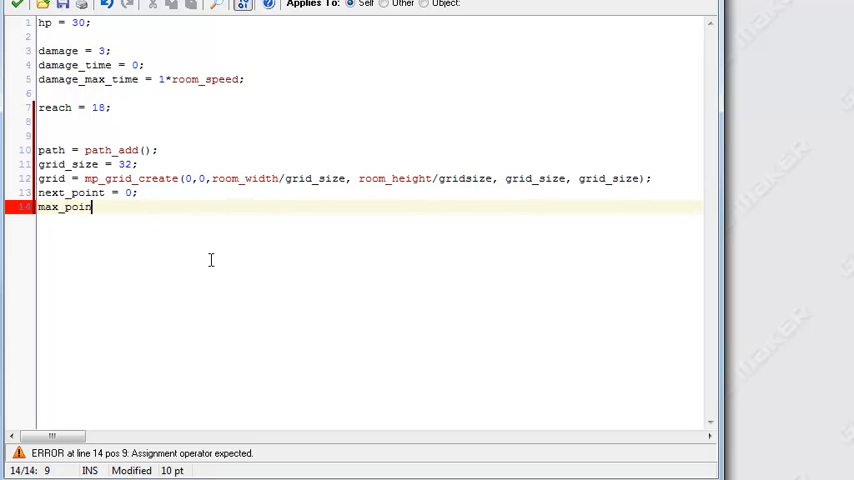
pyautogui.write('ts =')
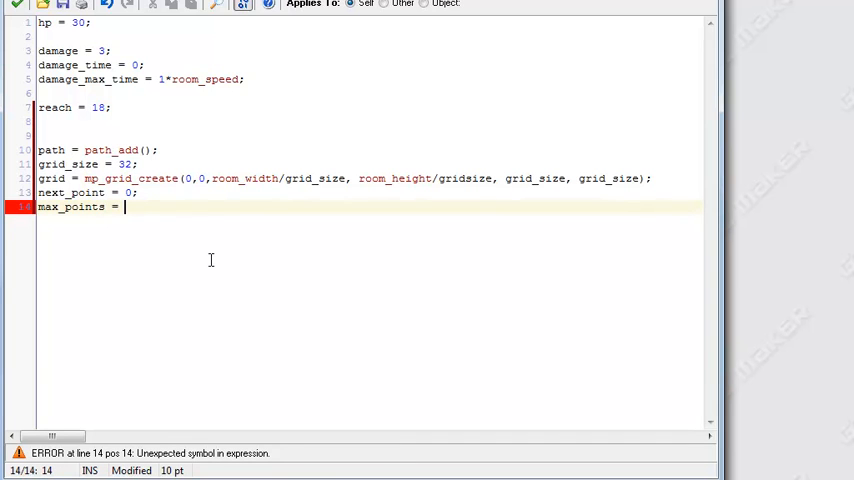
pyautogui.write('0;')
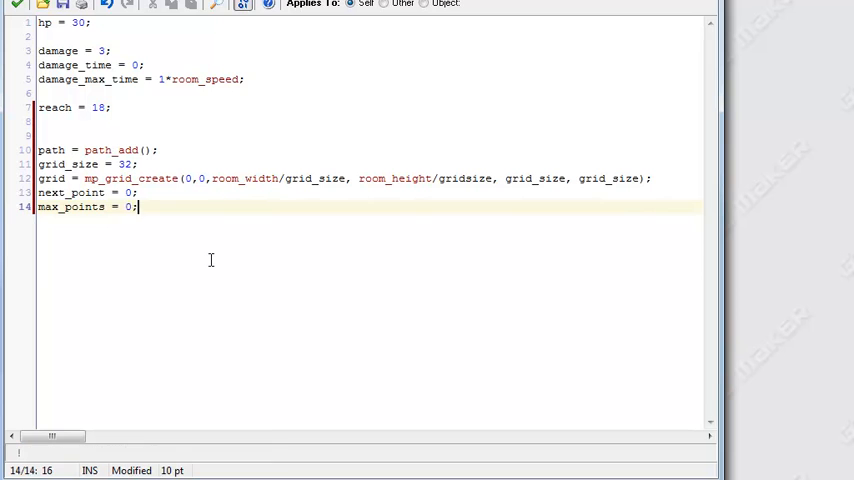
# Step: Add moving = false; on the following line
pyautogui.press('Enter')
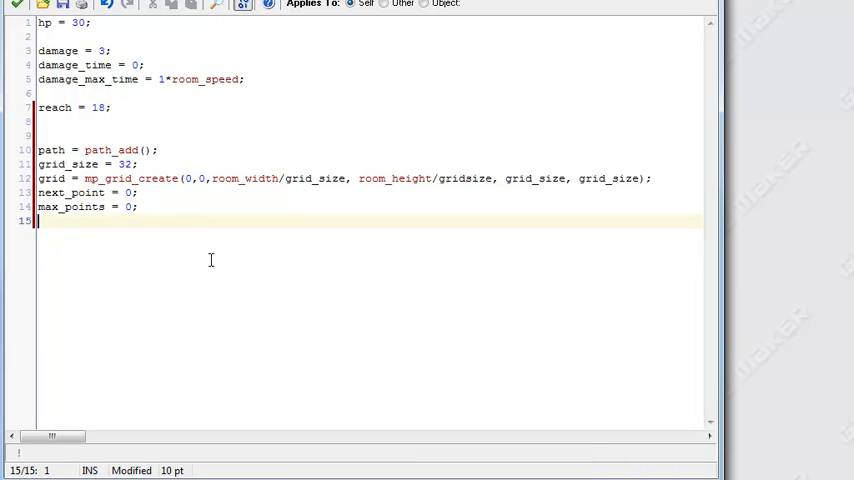
pyautogui.write('mov')
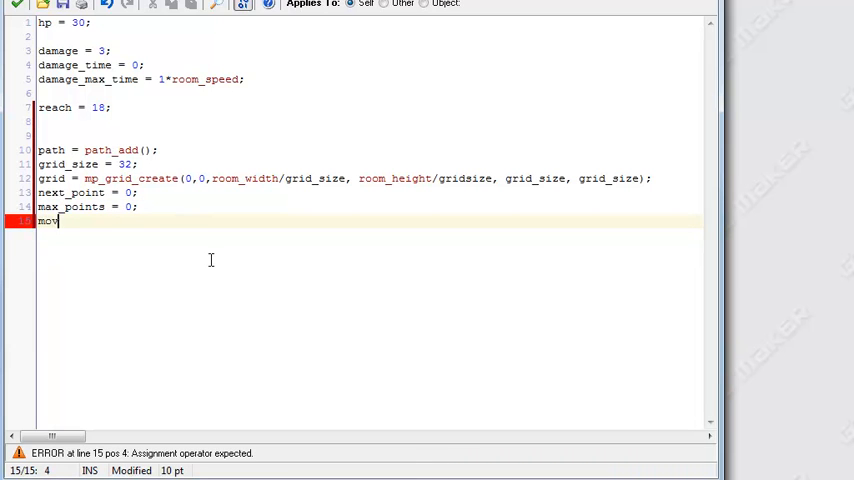
pyautogui.write('ing =')
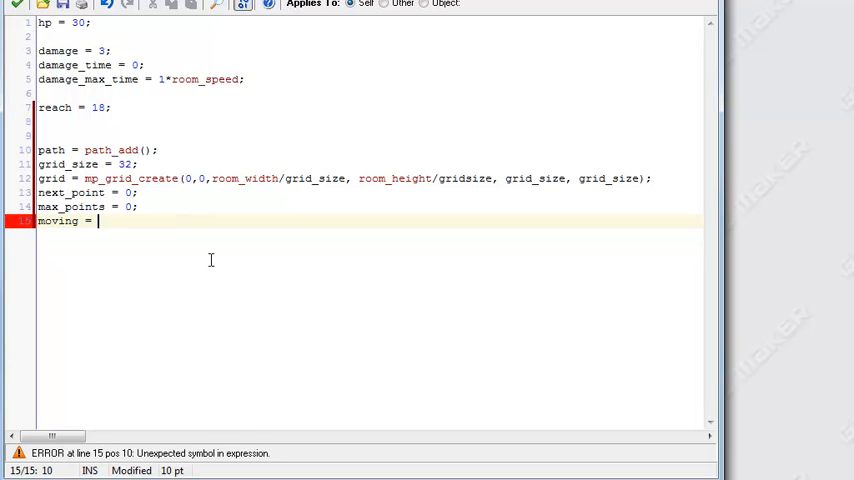
pyautogui.write('false;')
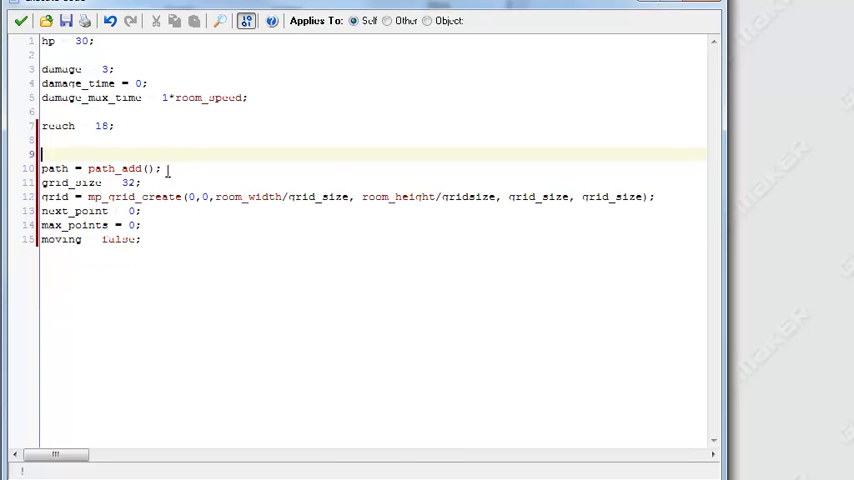
# Step: Review the grid_size and grid lines, then close the Create code back to obj_enemy's events
pyautogui.tripleClick(100, 167)
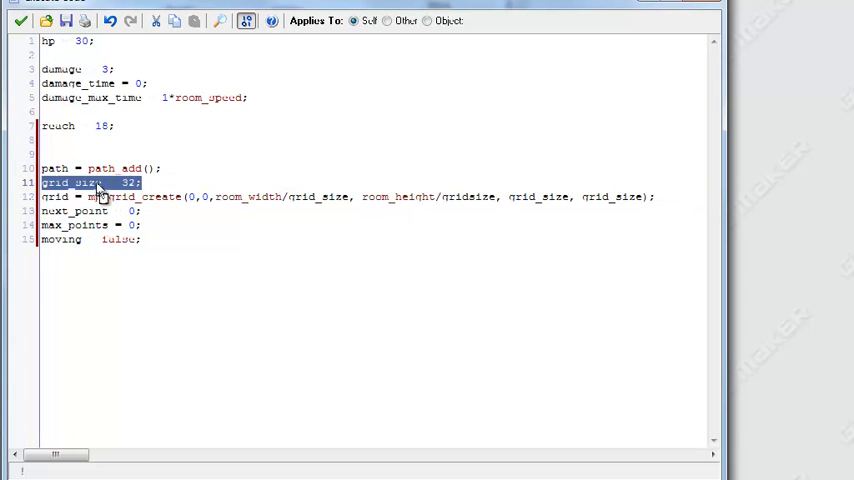
pyautogui.click(172, 183)
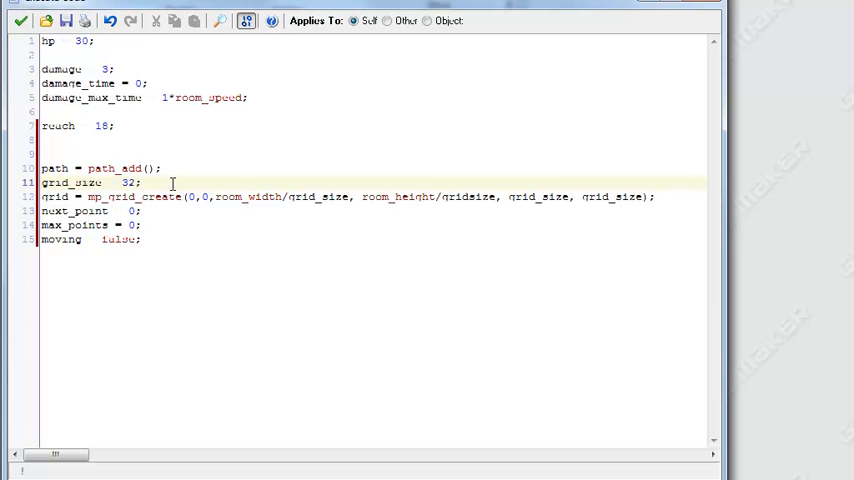
pyautogui.doubleClick(126, 182)
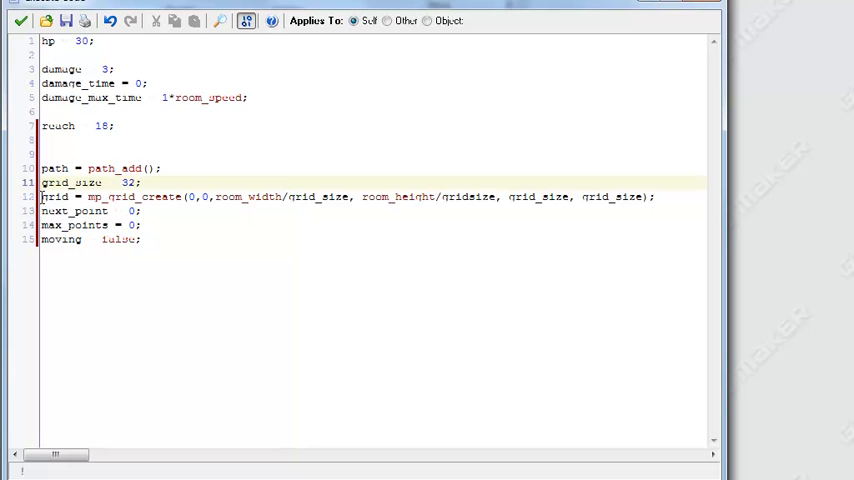
pyautogui.doubleClick(54, 196)
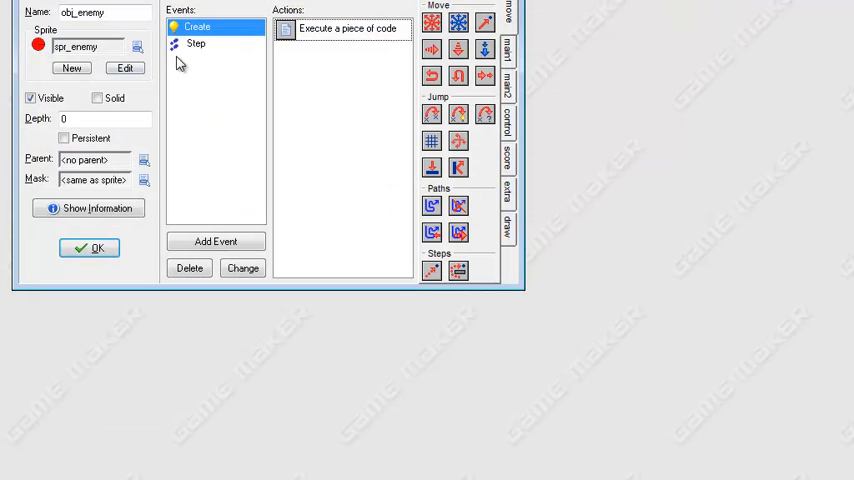
# Step: In the Step code, give if(moving) its braces and a nested, empty if() inside
pyautogui.doubleClick(347, 28)
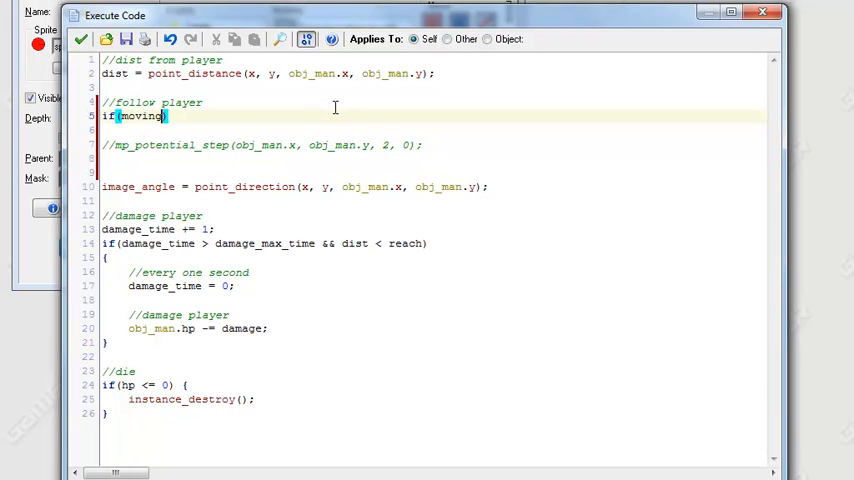
pyautogui.write('{')
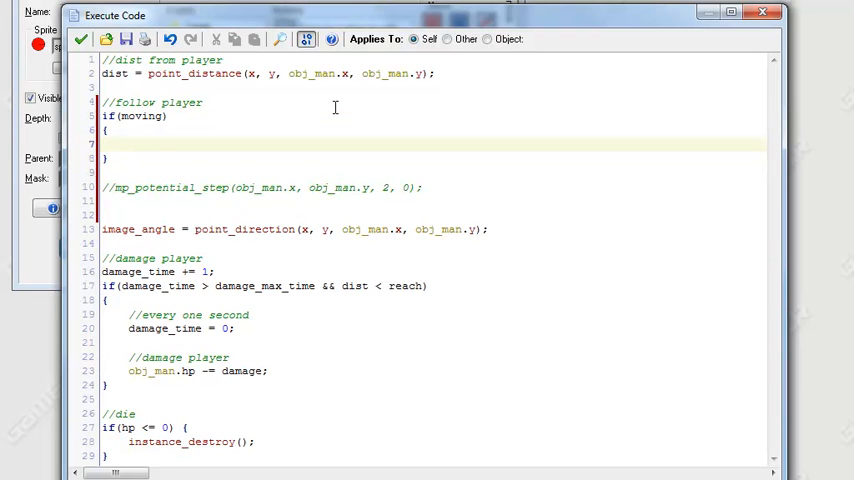
pyautogui.write('if()')
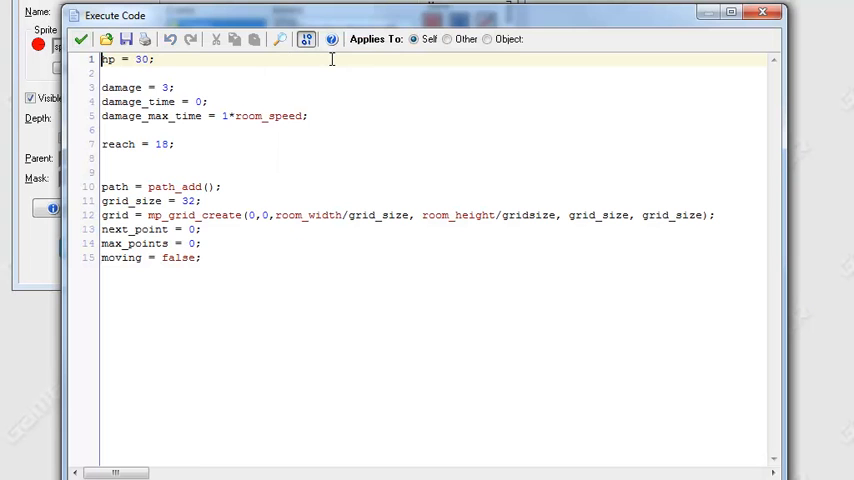
# Step: Reopen the Create code to check the variable names used there
pyautogui.doubleClick(114, 229)
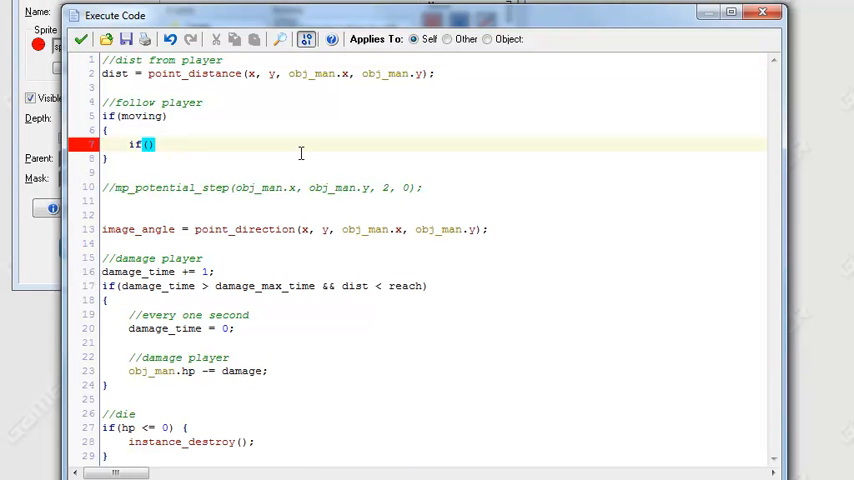
# Step: Write the condition current_point < max_points && !collision_line( in the nested if
pyautogui.write('cur')
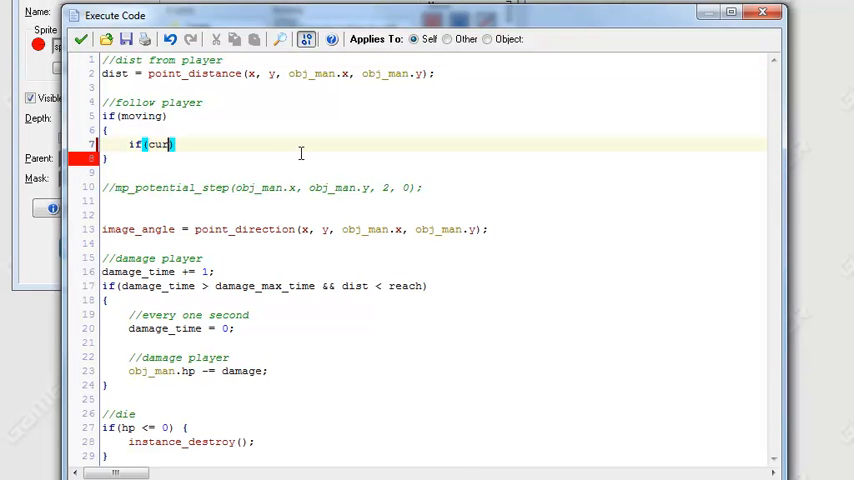
pyautogui.write('rent+')
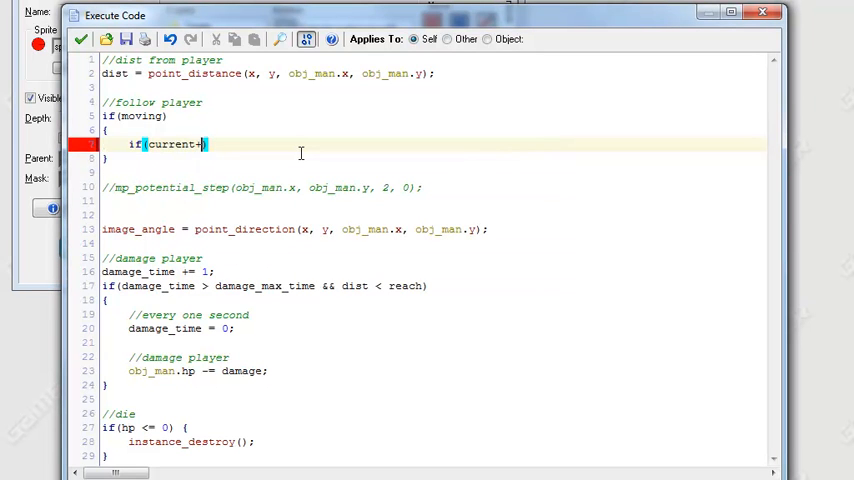
pyautogui.write('_point')
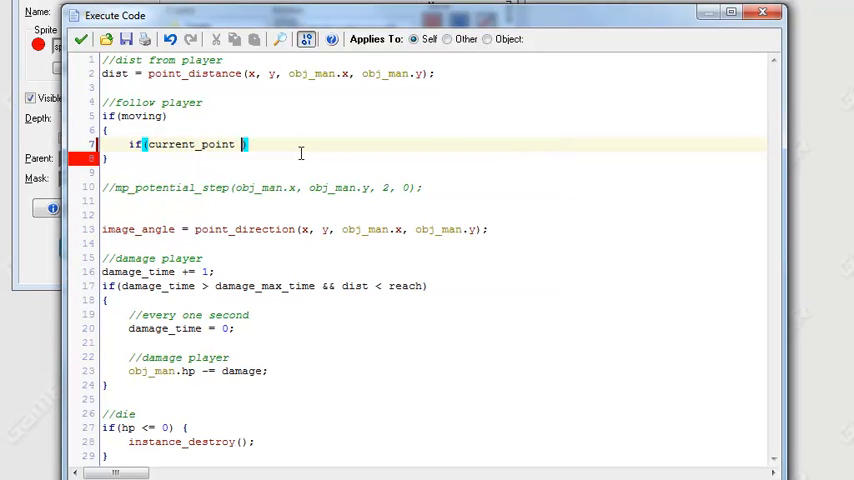
pyautogui.write('< max_points')
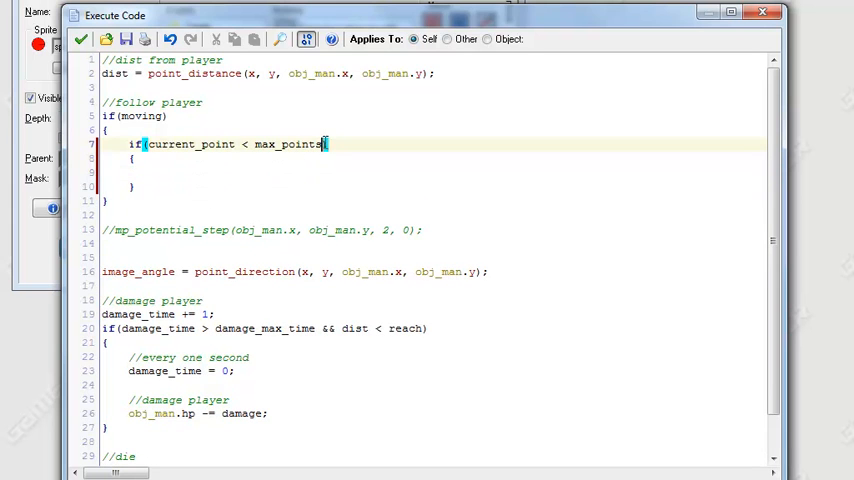
pyautogui.write('&&')
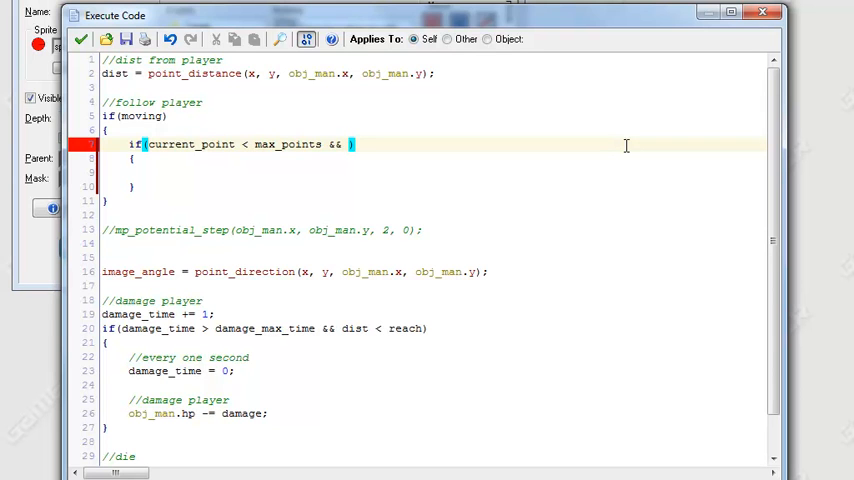
pyautogui.write('!collision')
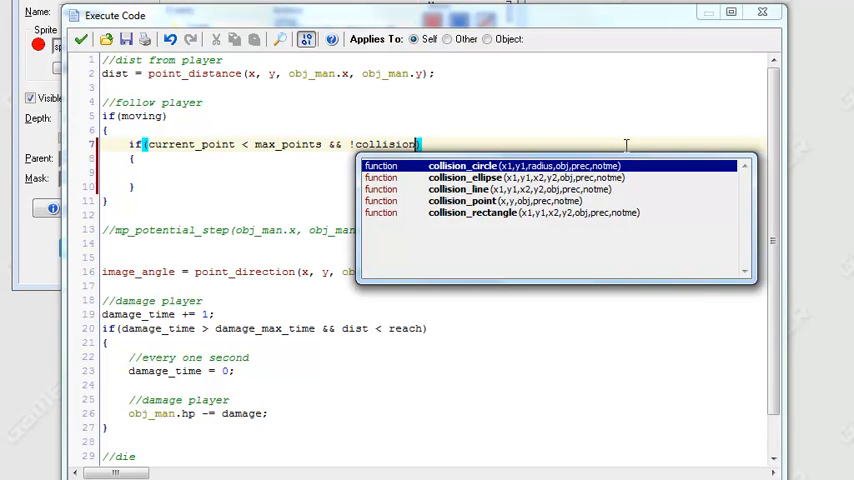
pyautogui.click(465, 188)
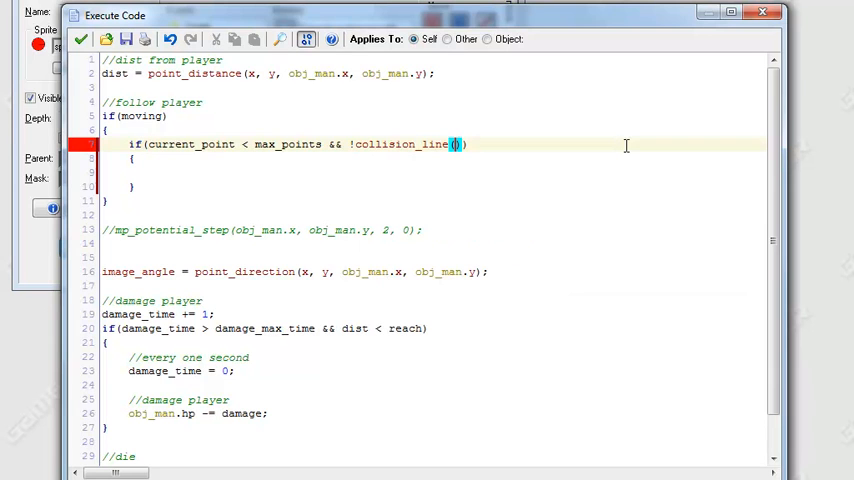
# Step: Give collision_line x, y and path_get_point_x(path, current_point+1), wrapping onto a new line
pyautogui.write('x, y,')
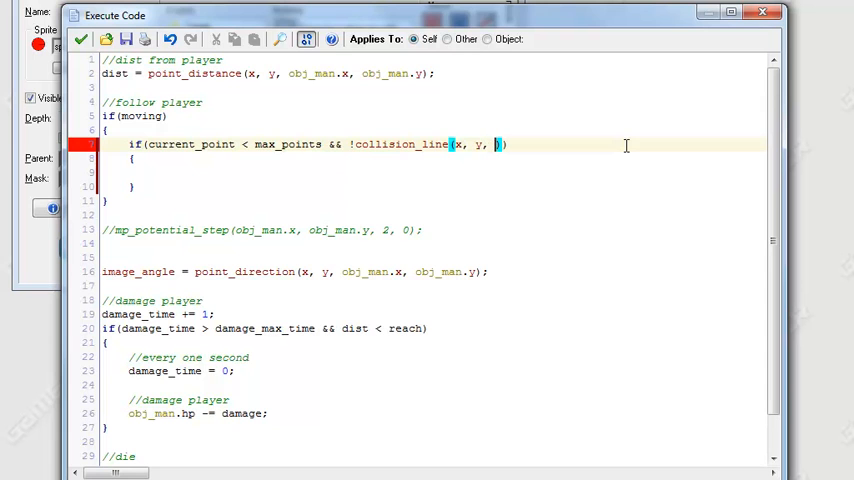
pyautogui.write('ob')
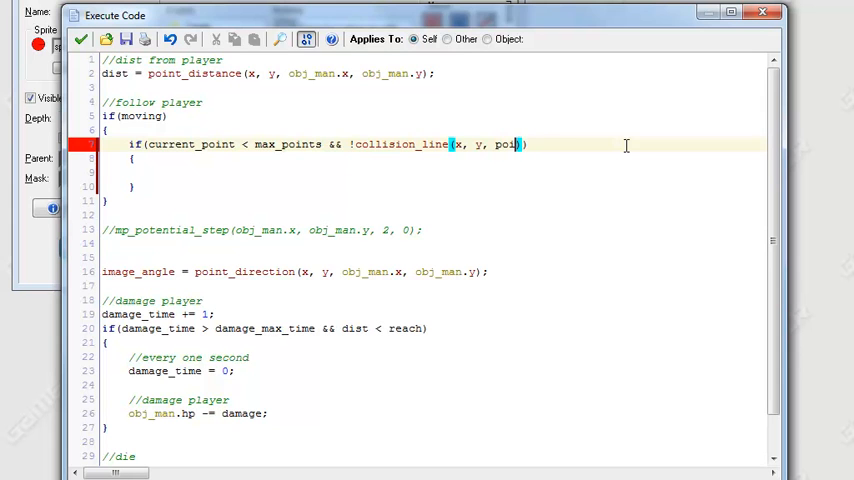
pyautogui.press('BackSpace')
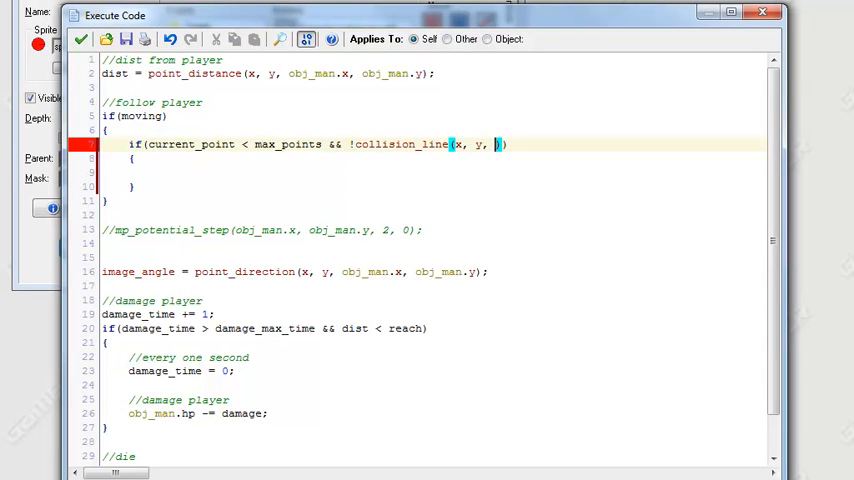
pyautogui.write('path_get')
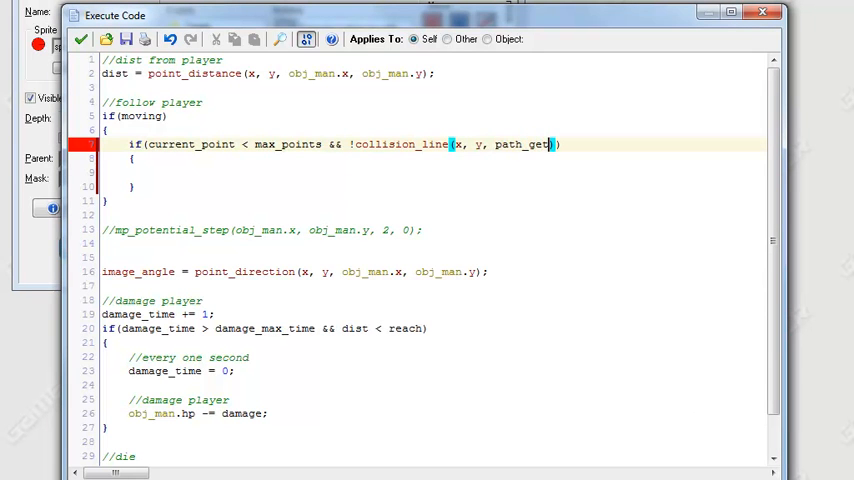
pyautogui.write('path_get')
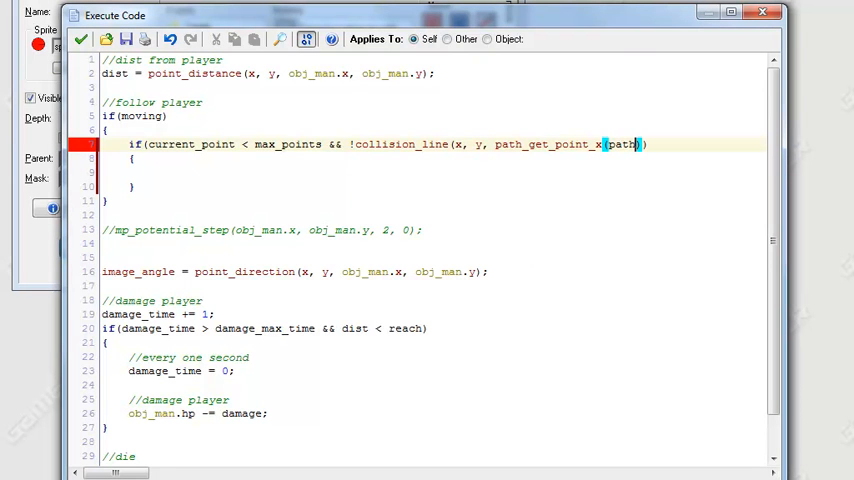
pyautogui.write(',')
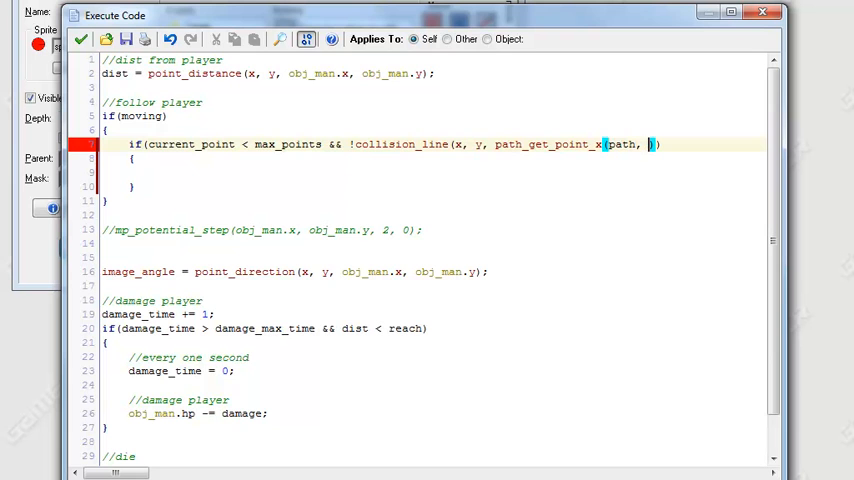
pyautogui.write('c')
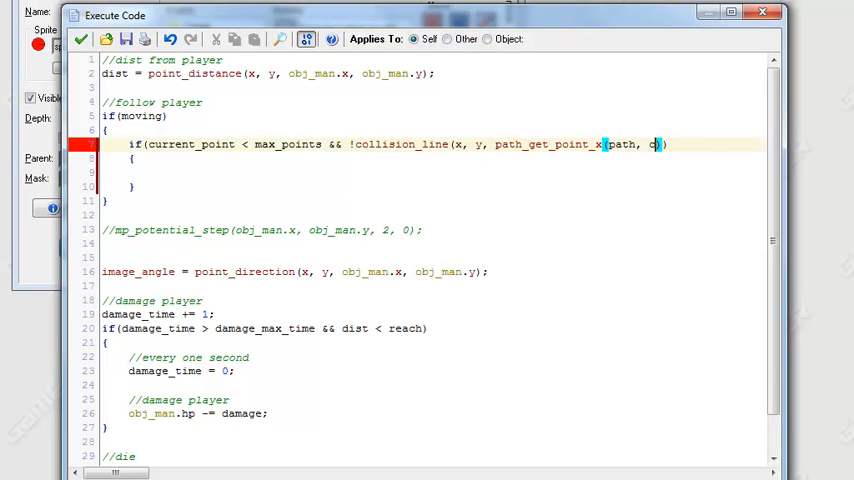
pyautogui.write('urrent_point')
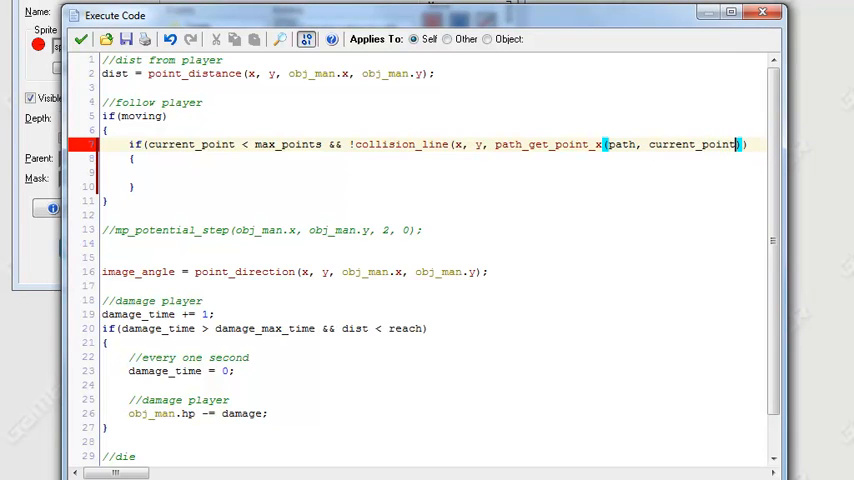
pyautogui.write('+1')
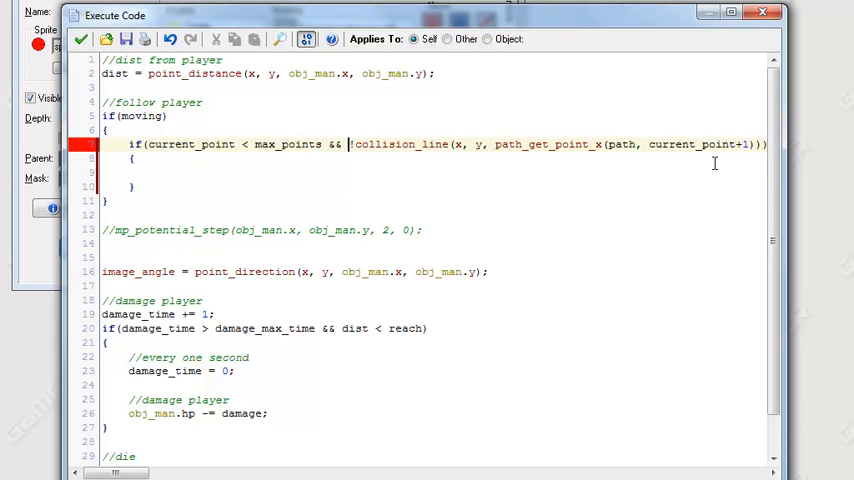
pyautogui.press('Enter')
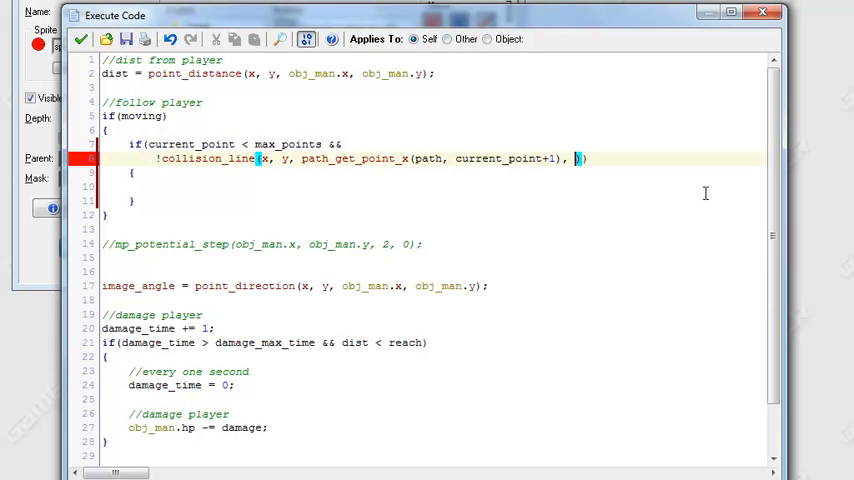
# Step: Complete the call with path_get_point_y(path, current_point+1), obj_wall, 0, 1
pyautogui.write('path')
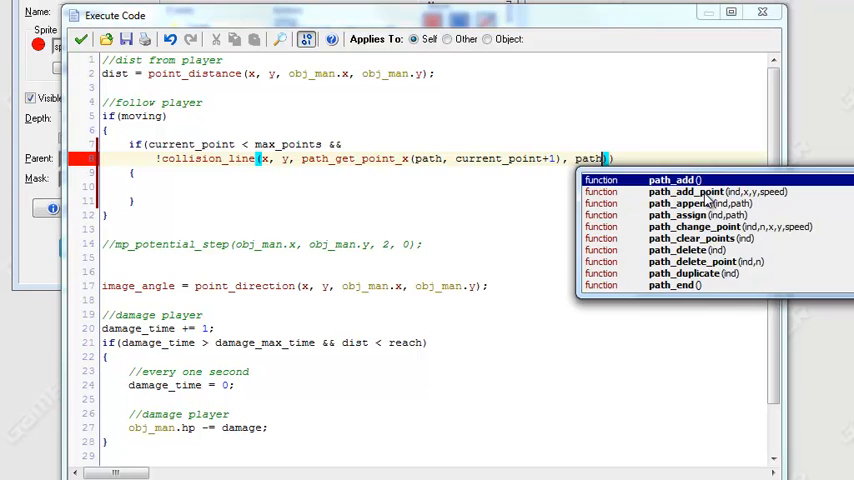
pyautogui.write('_get_point_y(')
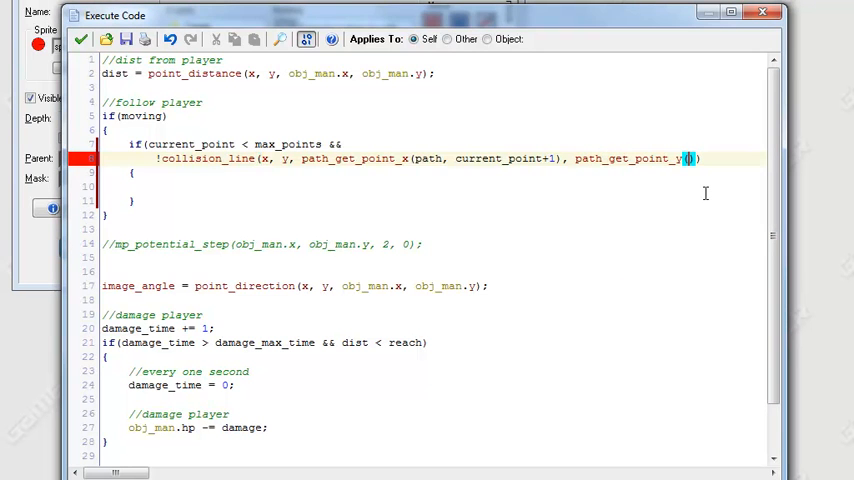
pyautogui.write('path,')
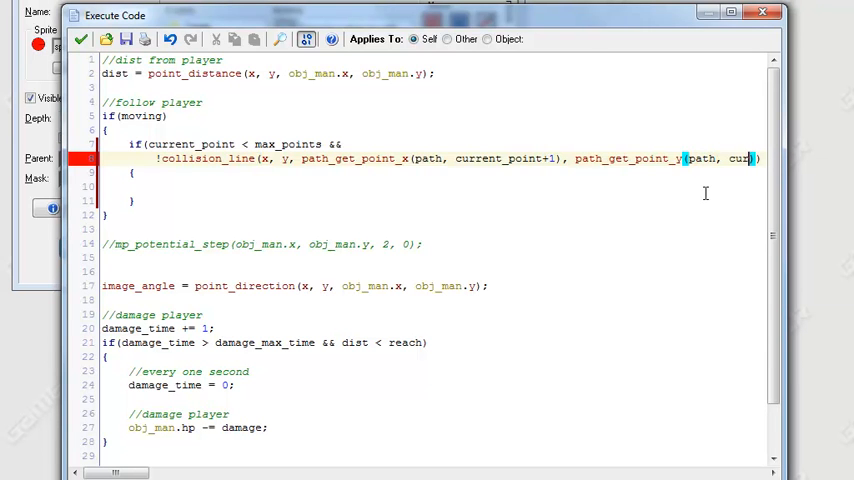
pyautogui.write('cur)')
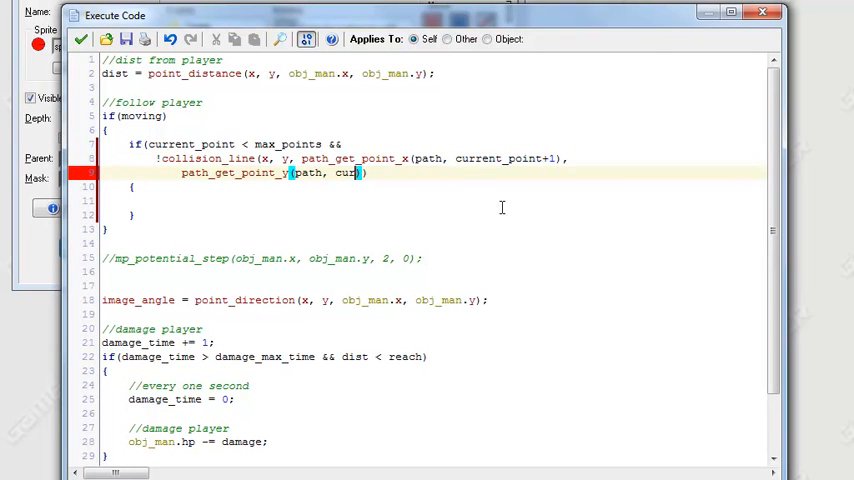
pyautogui.write('current_point')
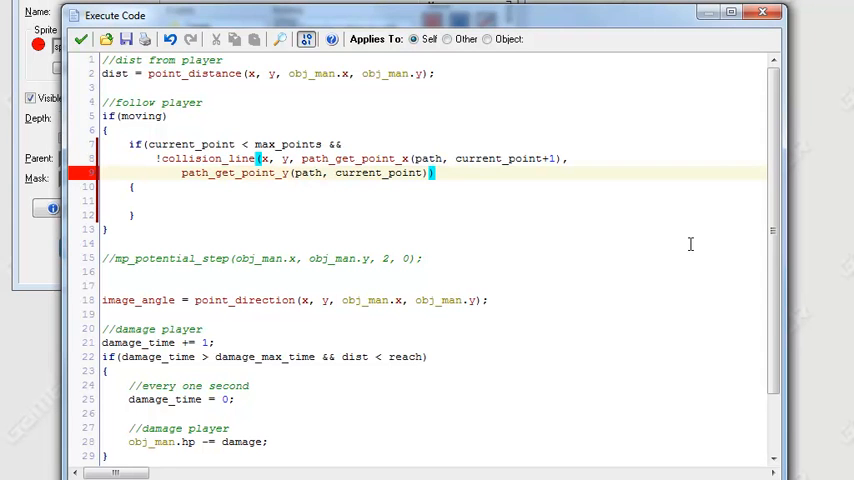
pyautogui.write(',')
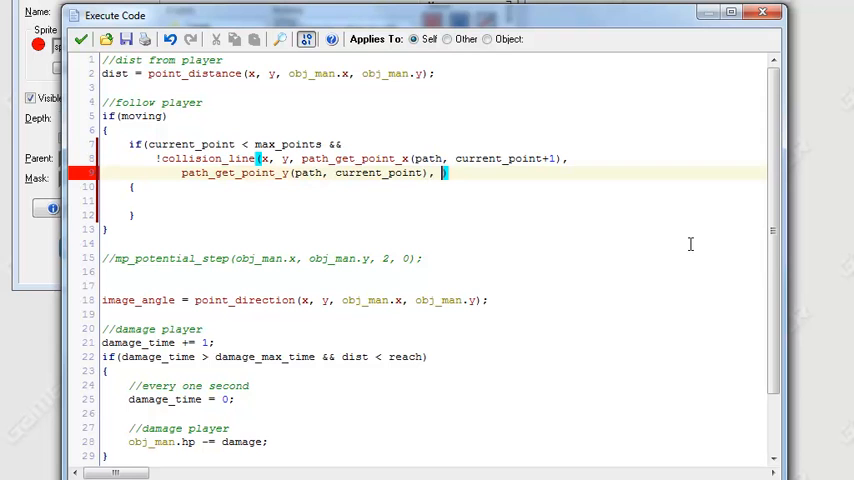
pyautogui.write('wall')
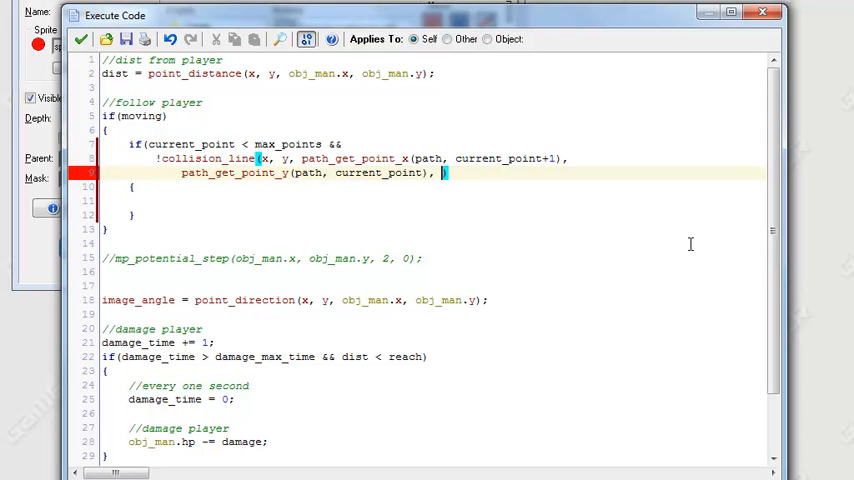
pyautogui.write('obj_')
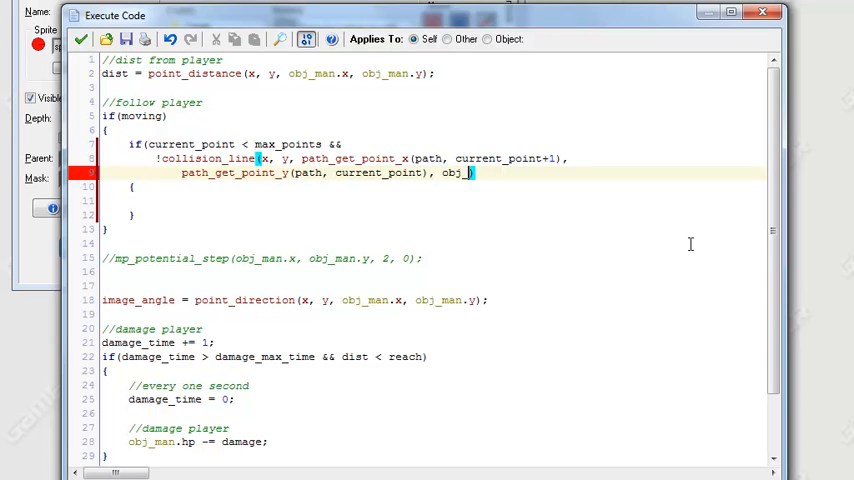
pyautogui.write('wall,')
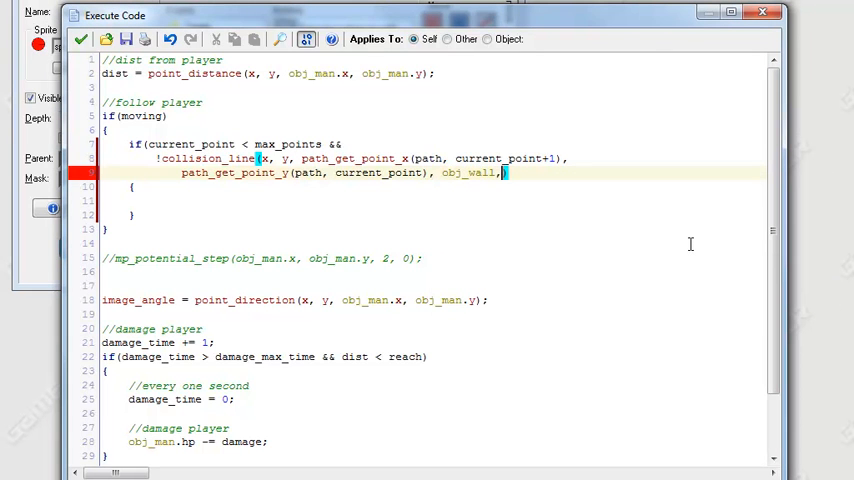
pyautogui.write('0')
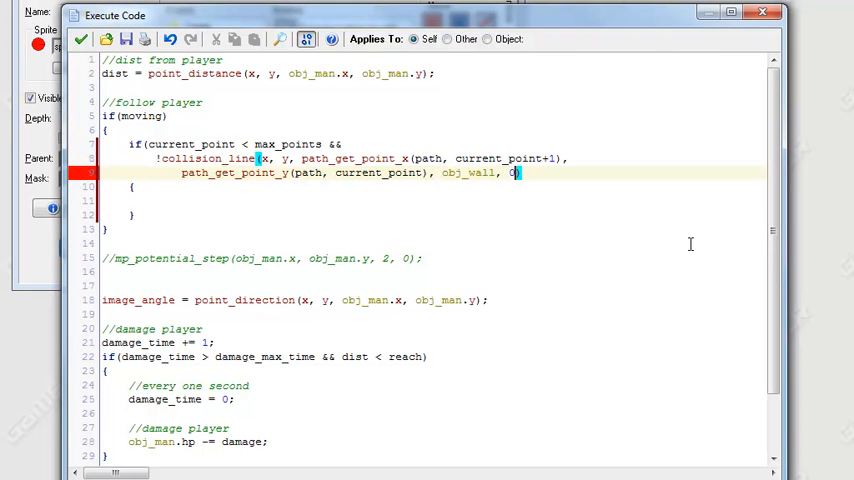
pyautogui.write(',')
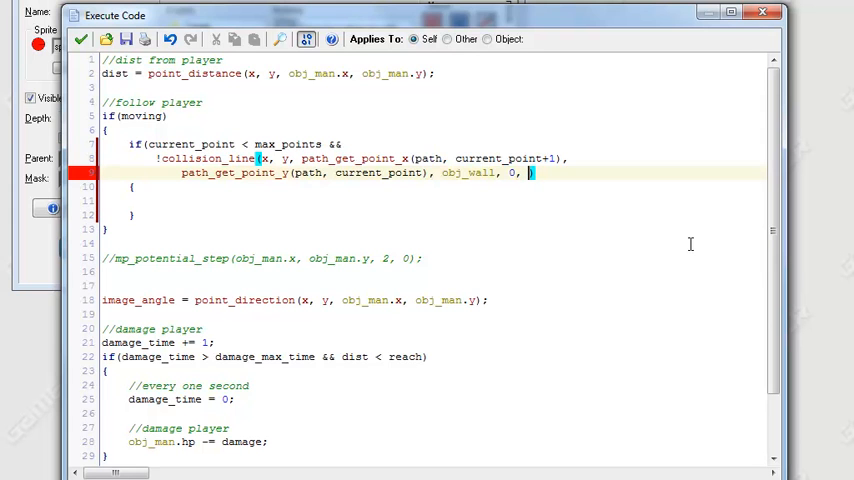
pyautogui.write('1')
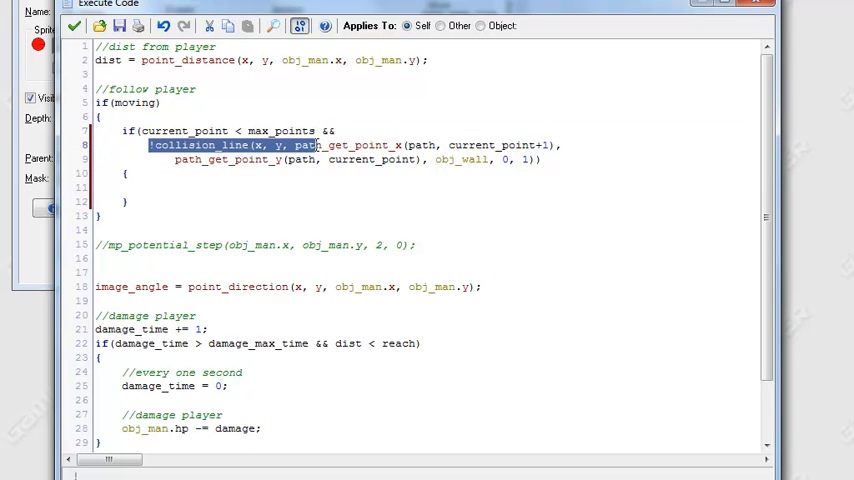
# Step: Highlight the obj_wall check, then write current_point += 1; inside the if block
pyautogui.moveTo(320, 145); pyautogui.dragTo(412, 159)
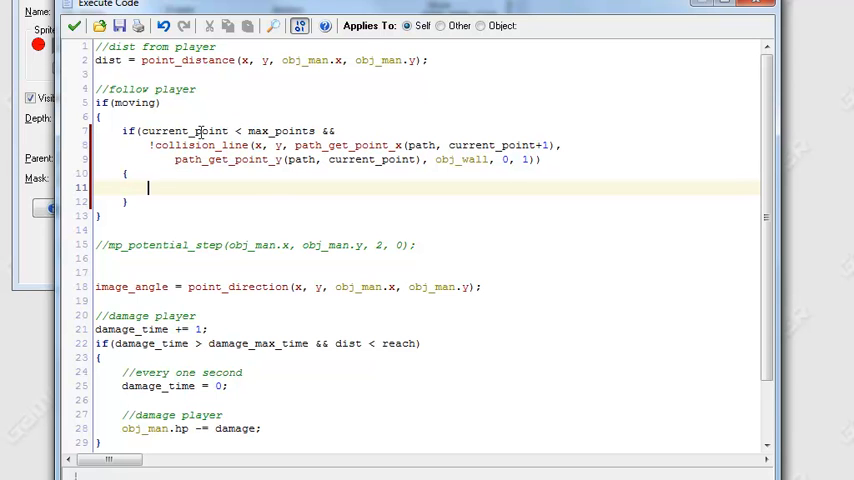
pyautogui.moveTo(142, 130); pyautogui.dragTo(316, 130)
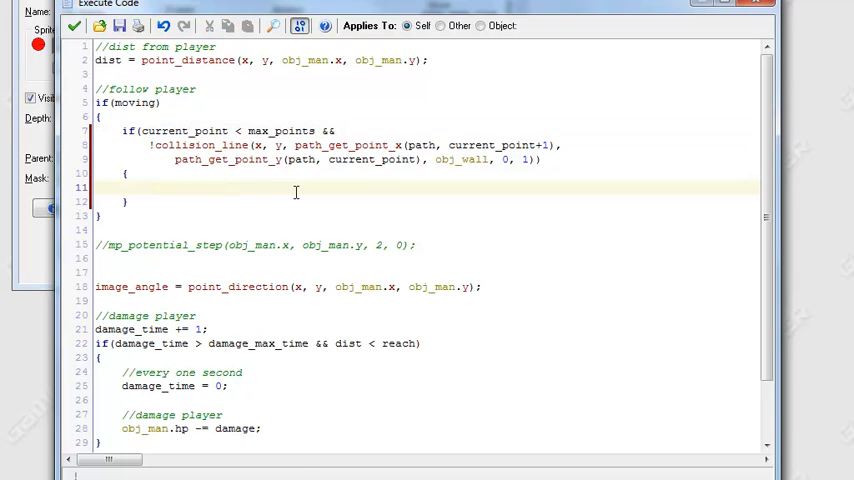
pyautogui.write('current')
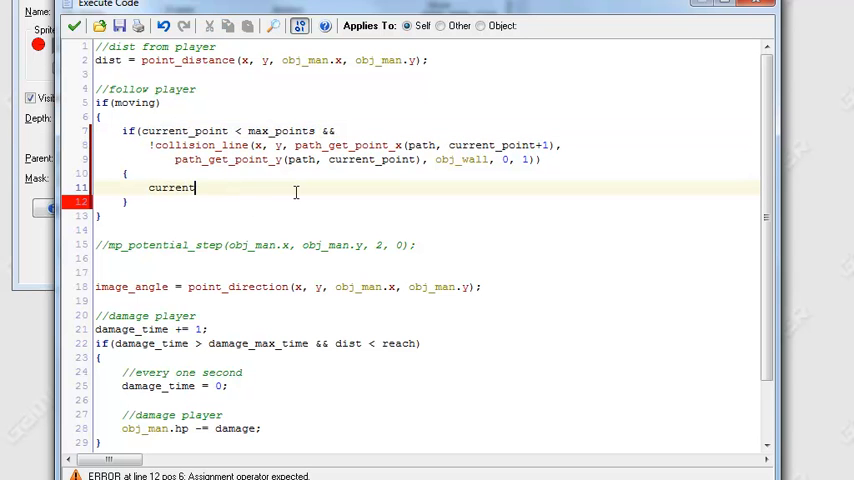
pyautogui.write('_point+')
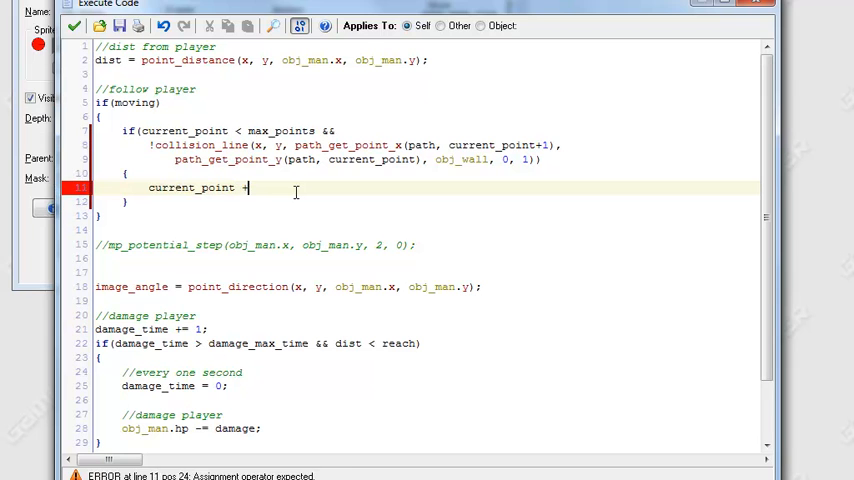
pyautogui.write('= 1;')
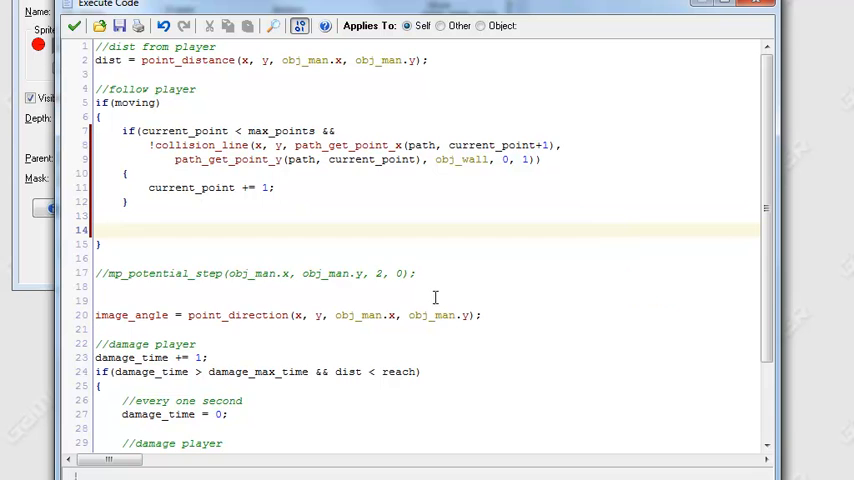
# Step: Reuse the commented mp_potential_step line targeting path_get_point_x/y(path, current_point) instead of obj_man
pyautogui.tripleClick(250, 273)
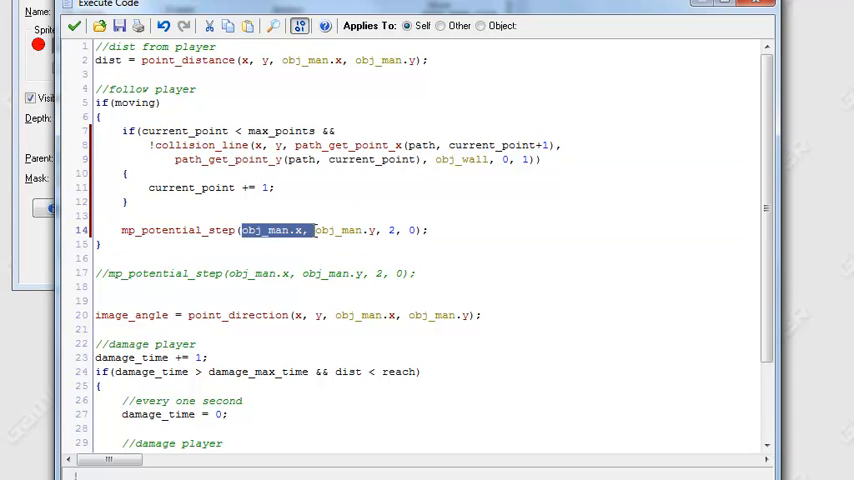
pyautogui.write('path_get_point_x(path, current_point)')
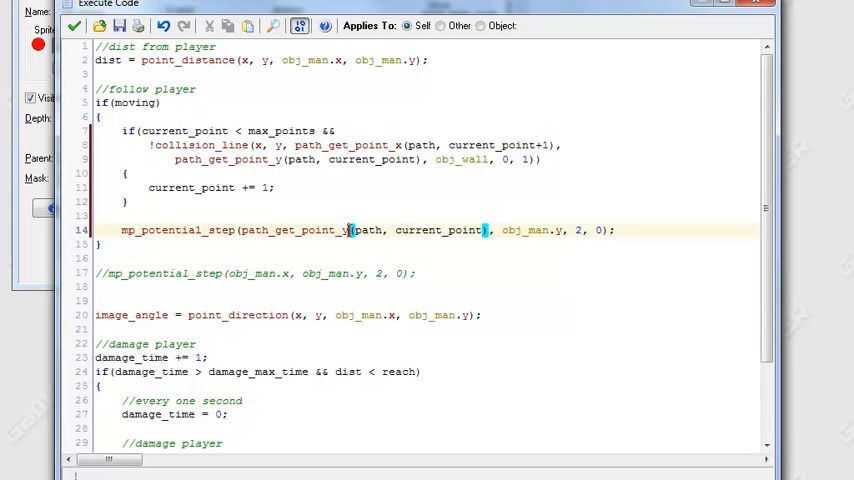
pyautogui.doubleClick(530, 230)
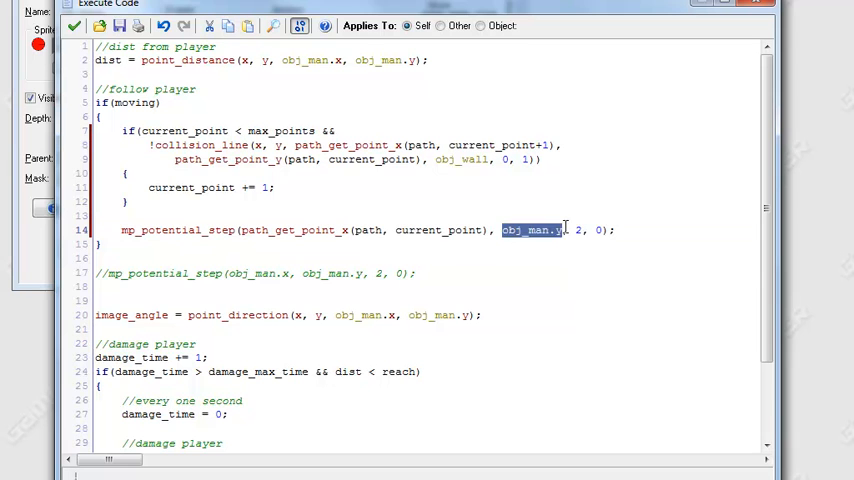
pyautogui.write('path_get_point_y(path, current_point)')
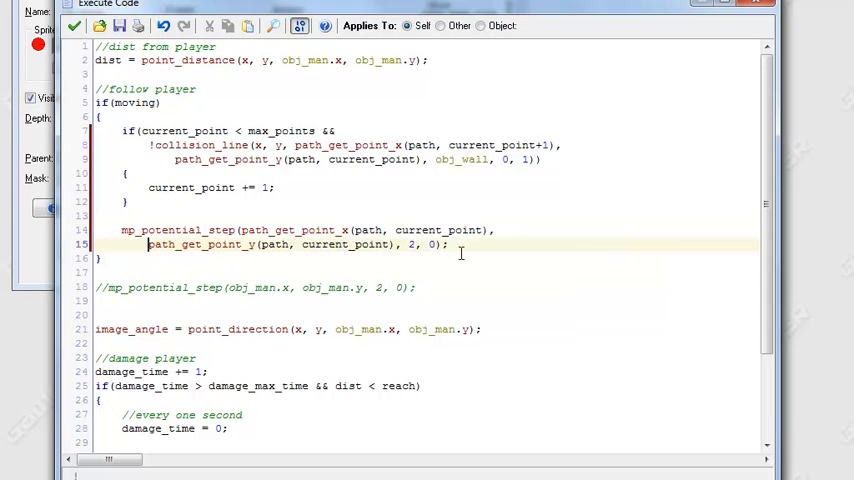
# Step: Replace the call's speed argument 2 with spd on the wrapped second line
pyautogui.tripleClick(290, 244)
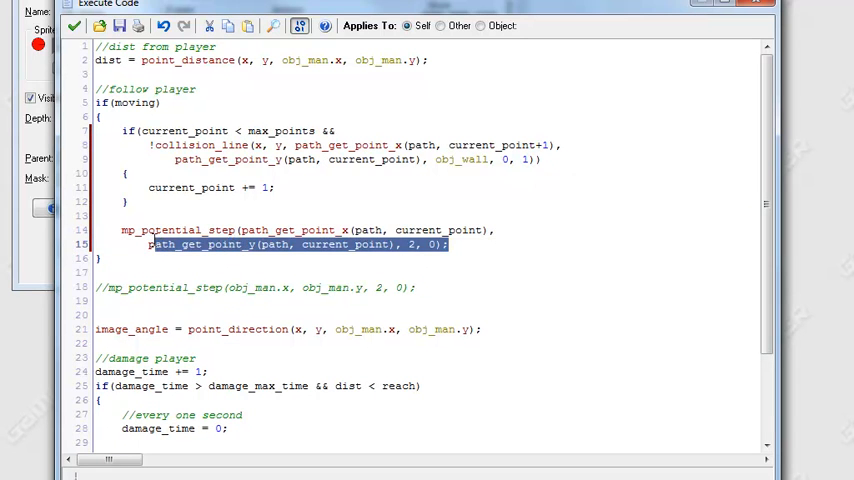
pyautogui.click(412, 244)
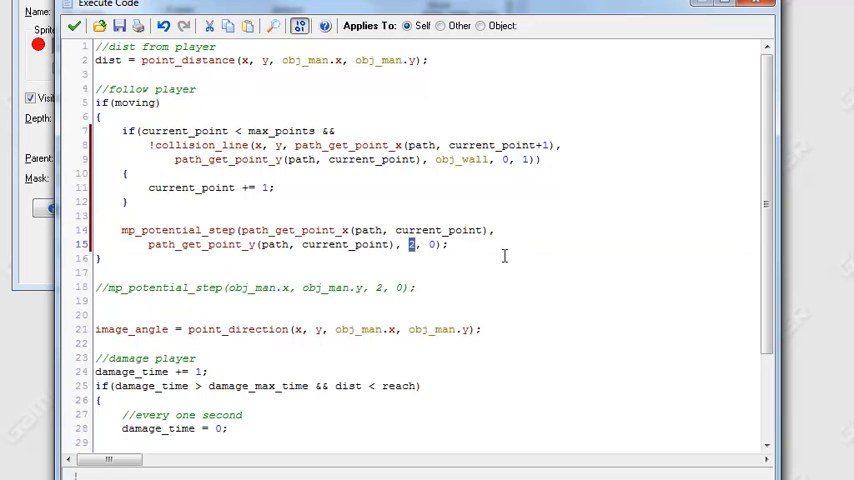
pyautogui.write('spd')
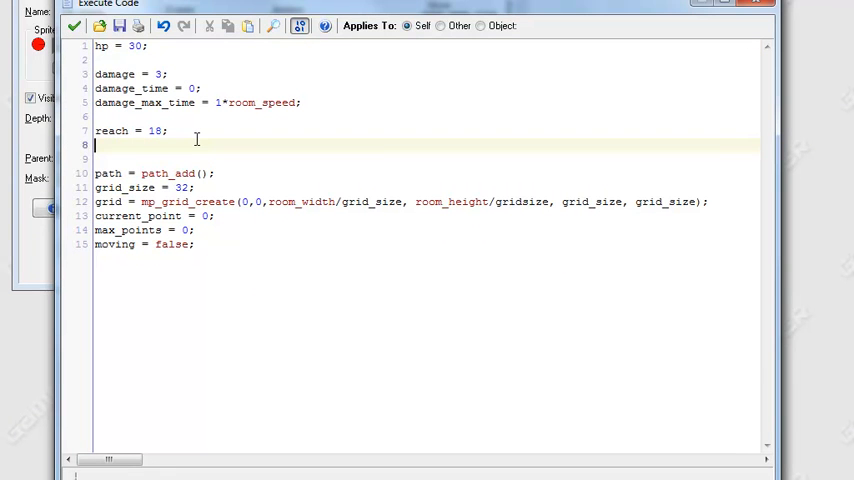
# Step: Add spd = 1; to the enemy's Create code below reach = 18;
pyautogui.write('spd = 1')
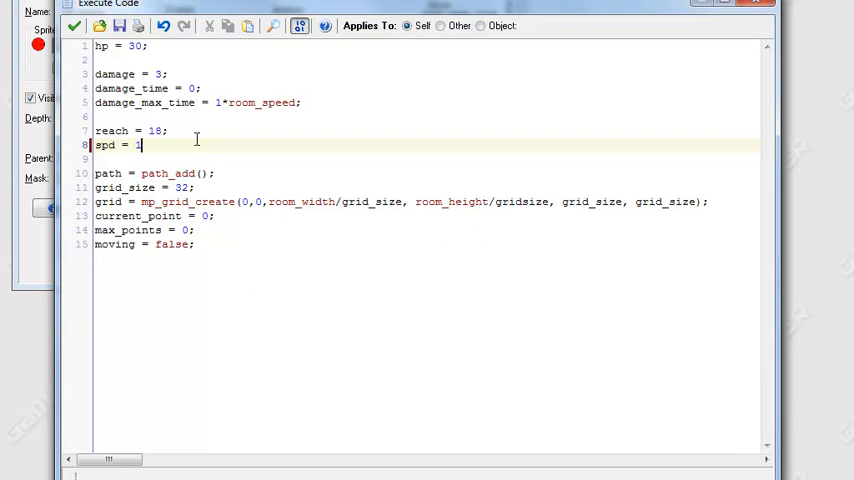
pyautogui.write(';')
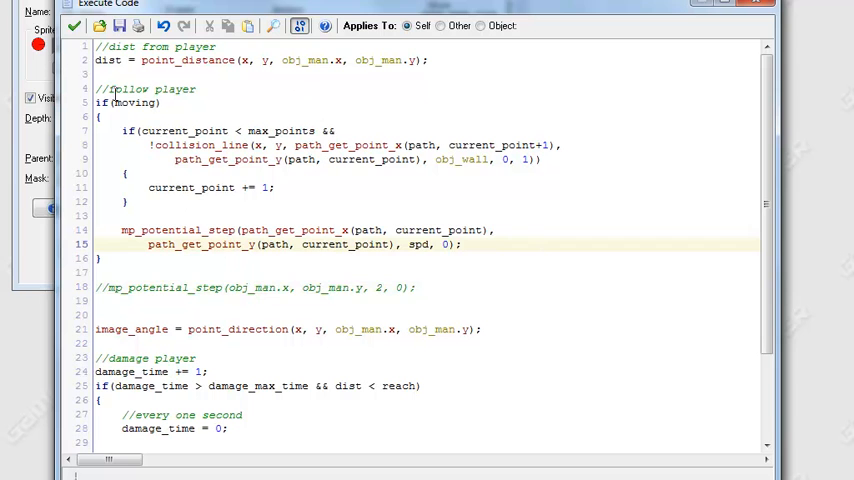
pyautogui.doubleClick(120, 106)
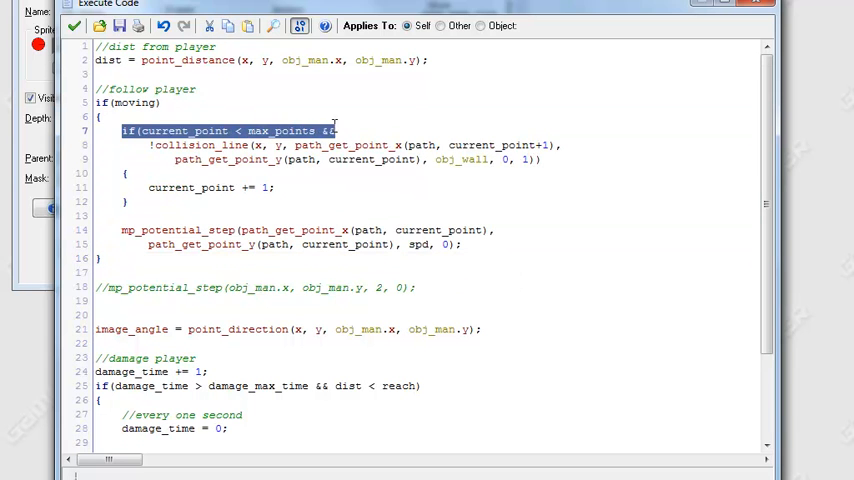
pyautogui.click(340, 130)
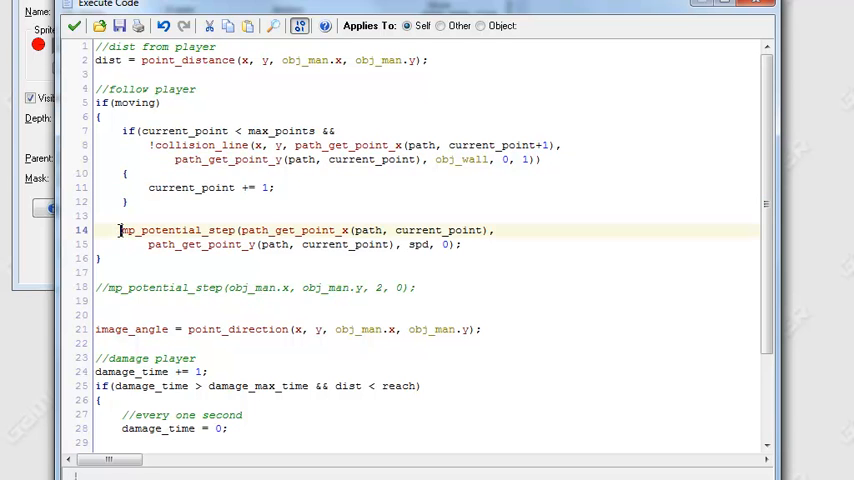
pyautogui.moveTo(120, 230); pyautogui.dragTo(462, 244)
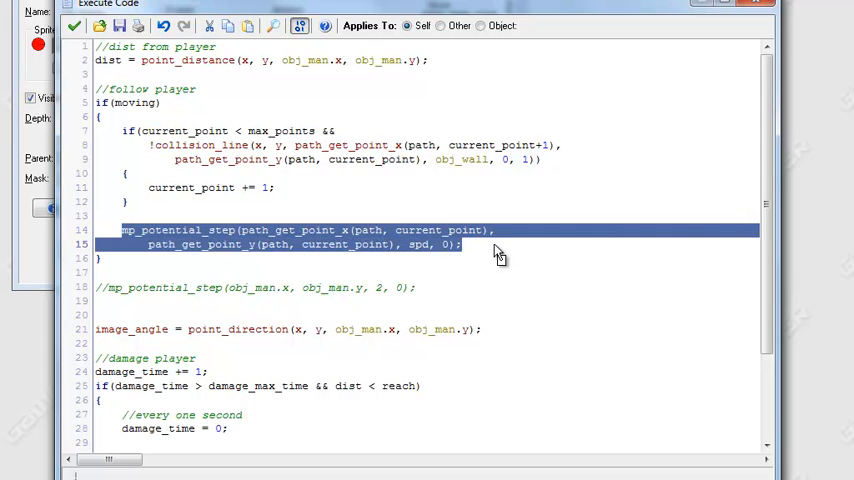
pyautogui.click(487, 240)
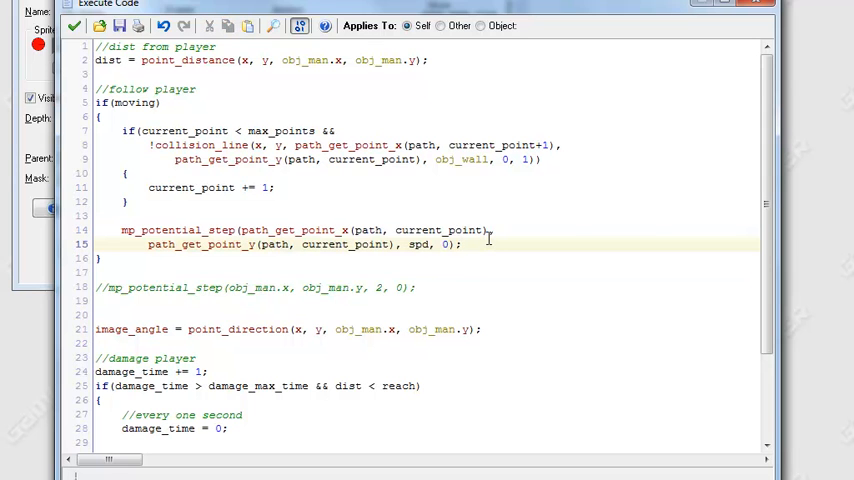